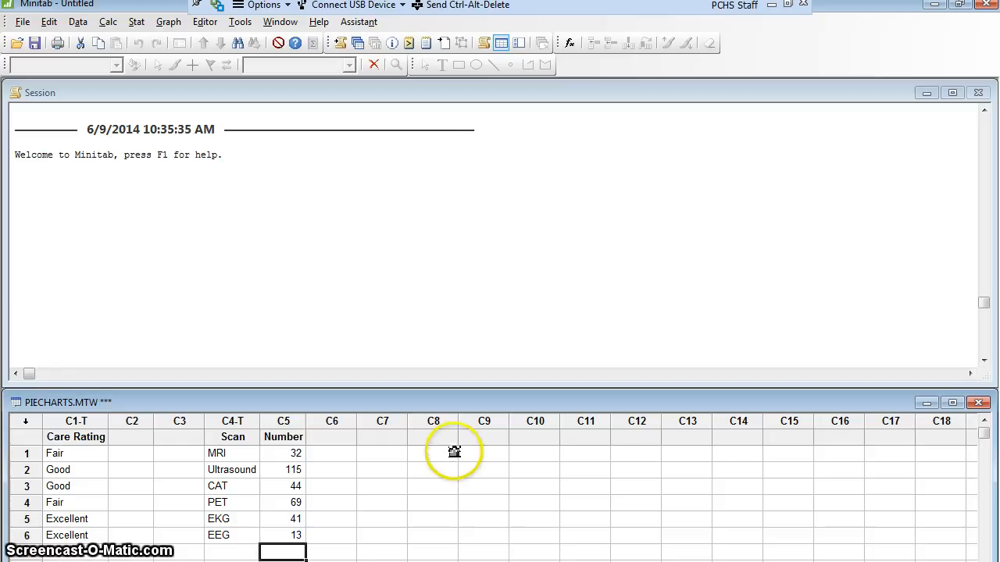
pyautogui.moveTo(484, 228)
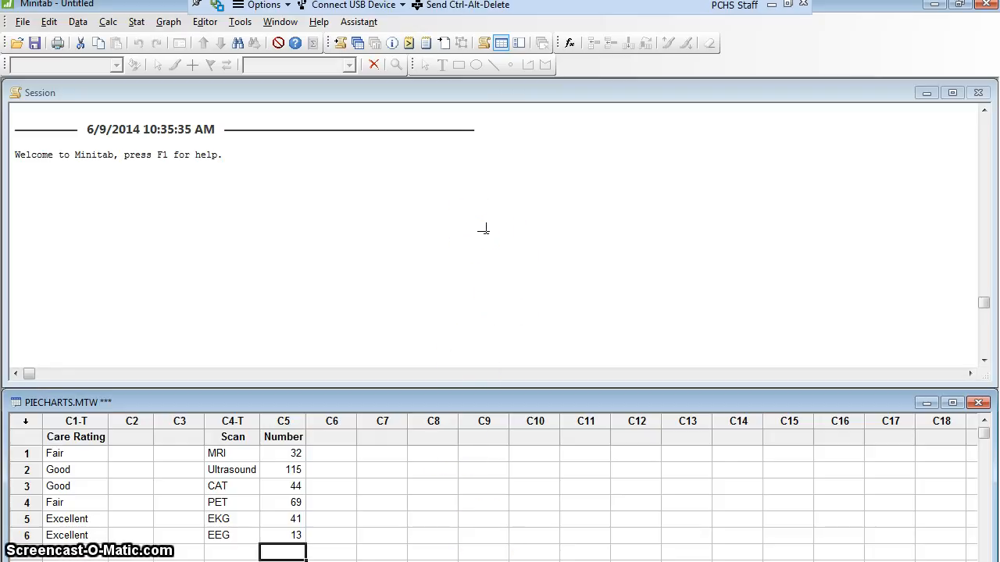
pyautogui.moveTo(137, 428)
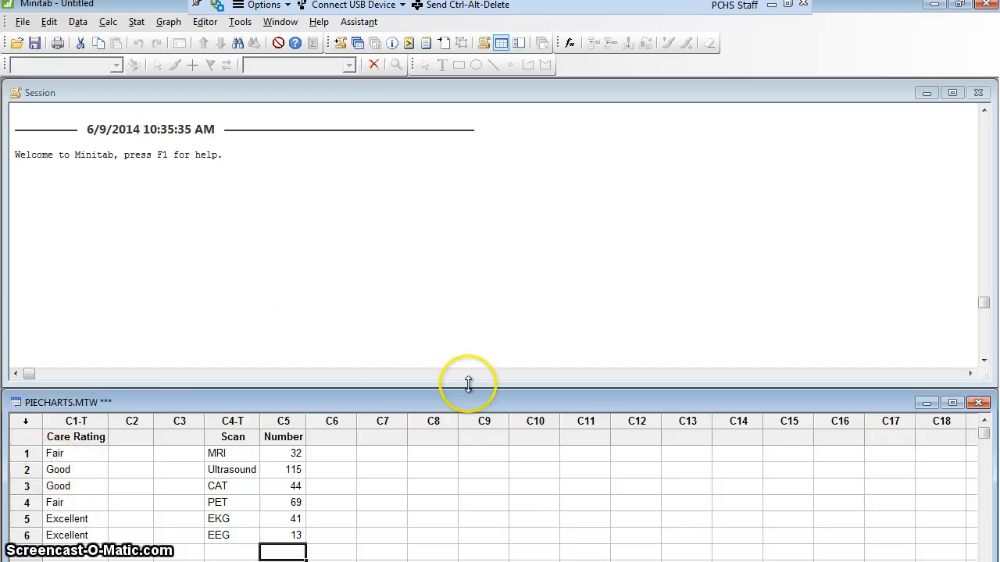
pyautogui.moveTo(681, 362)
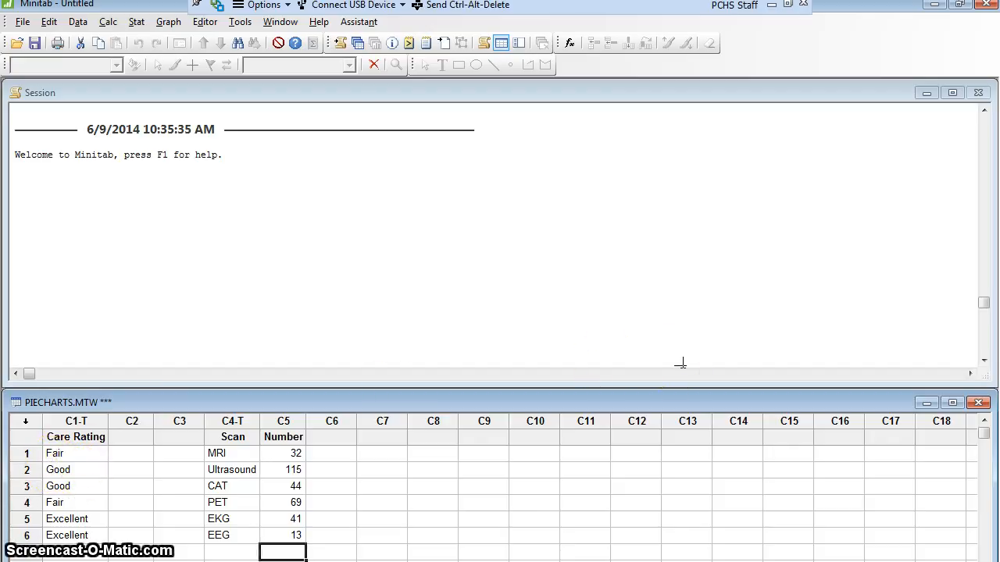
pyautogui.moveTo(112, 412)
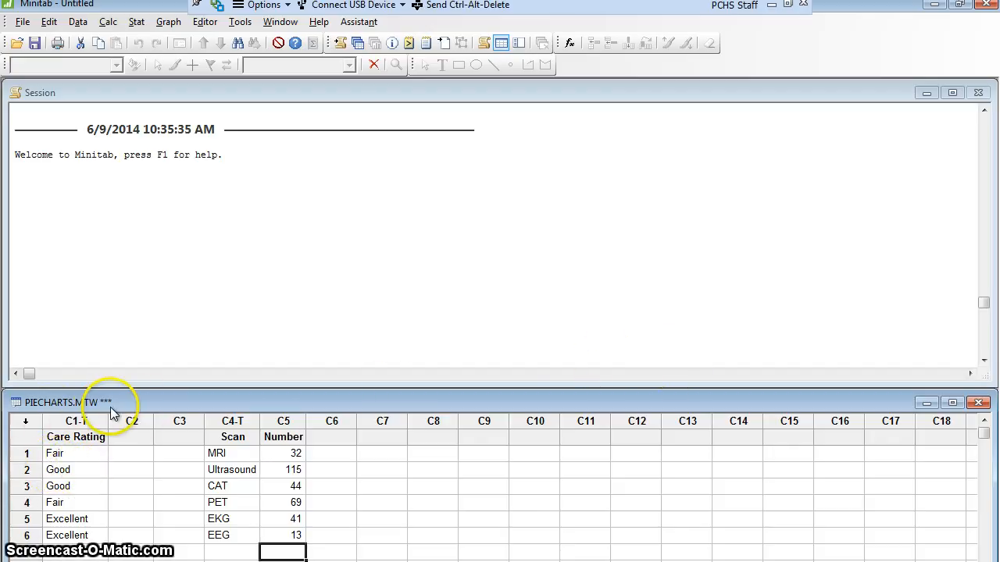
pyautogui.moveTo(469, 413)
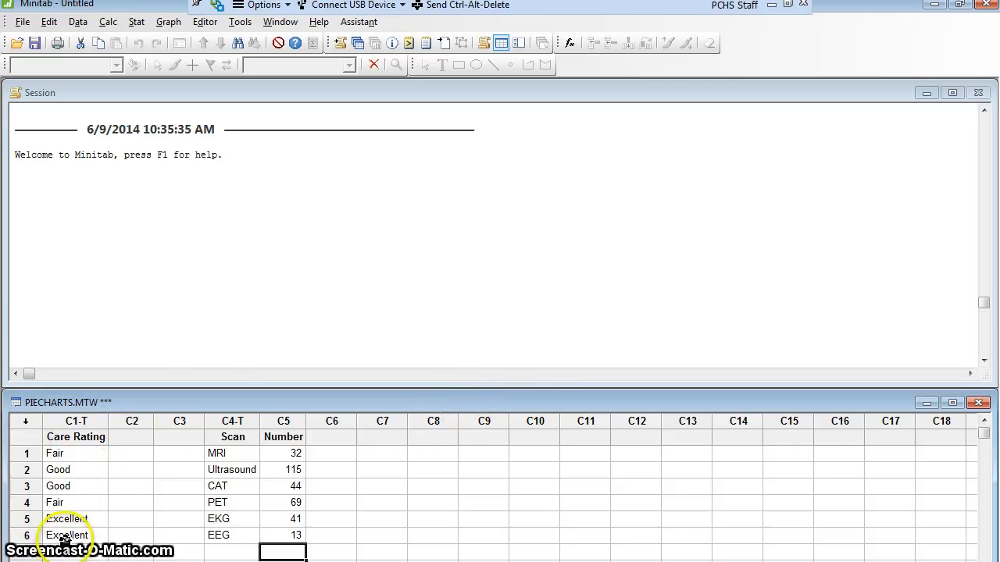
pyautogui.moveTo(632, 359)
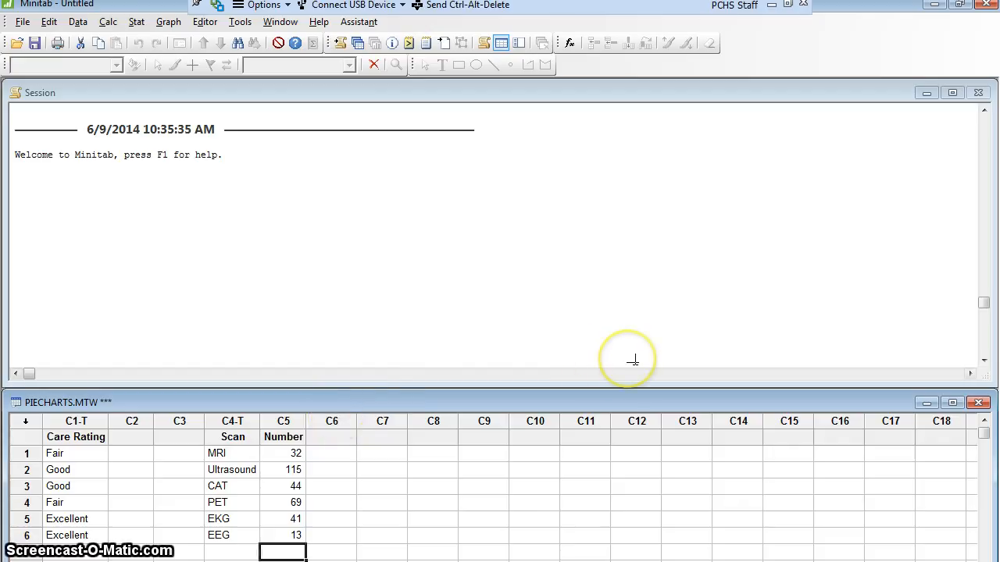
pyautogui.moveTo(631, 359)
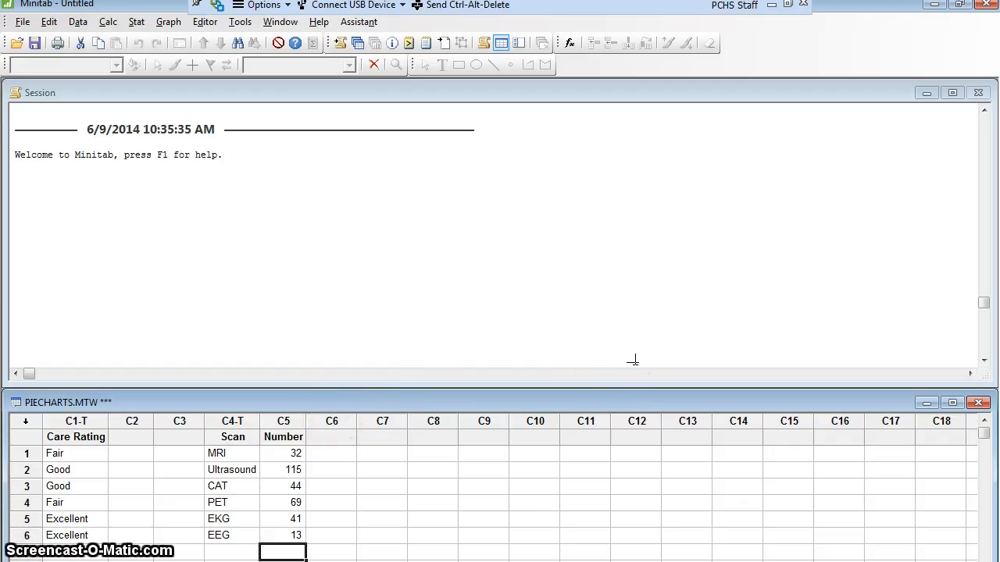
pyautogui.moveTo(547, 375)
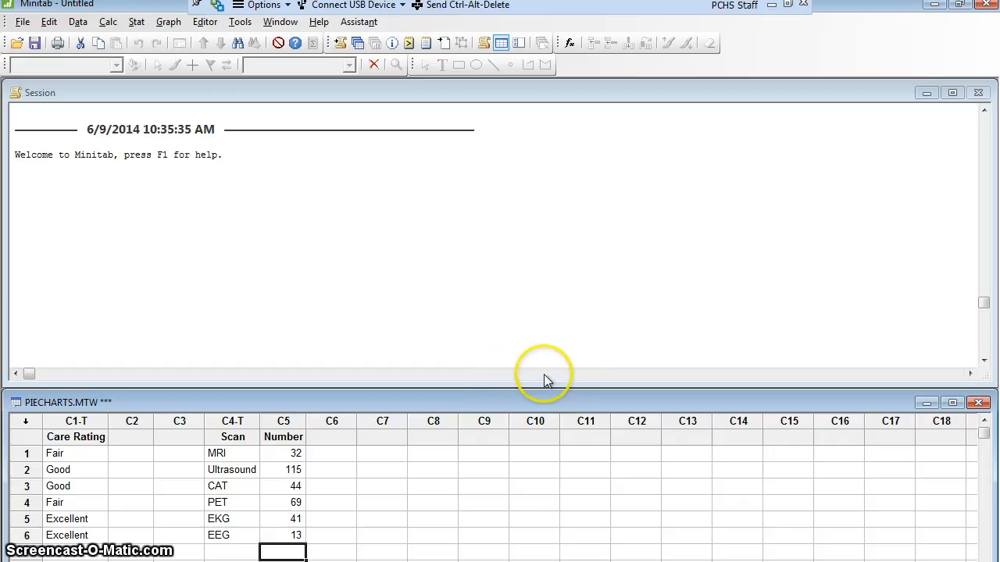
pyautogui.moveTo(275, 239)
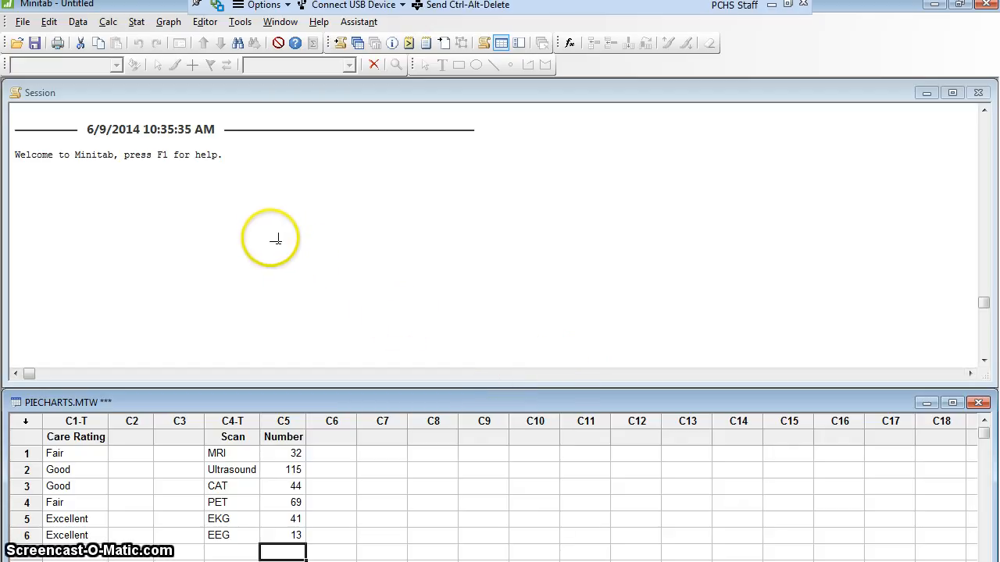
# Begin a Bar Chart from the Graph menu with bars as counts of unique values, Simple style.
pyautogui.click(169, 22)
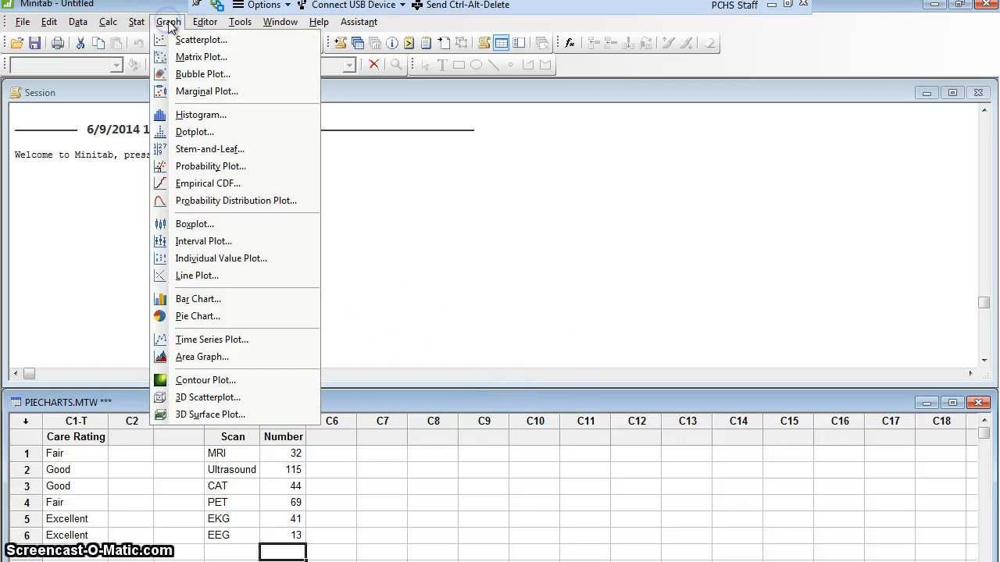
pyautogui.moveTo(197, 300)
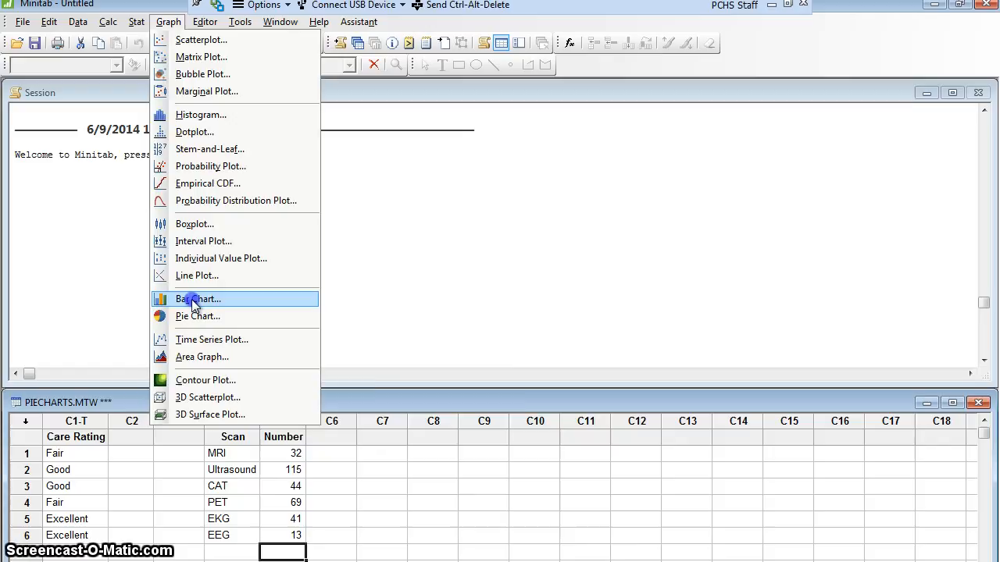
pyautogui.click(198, 300)
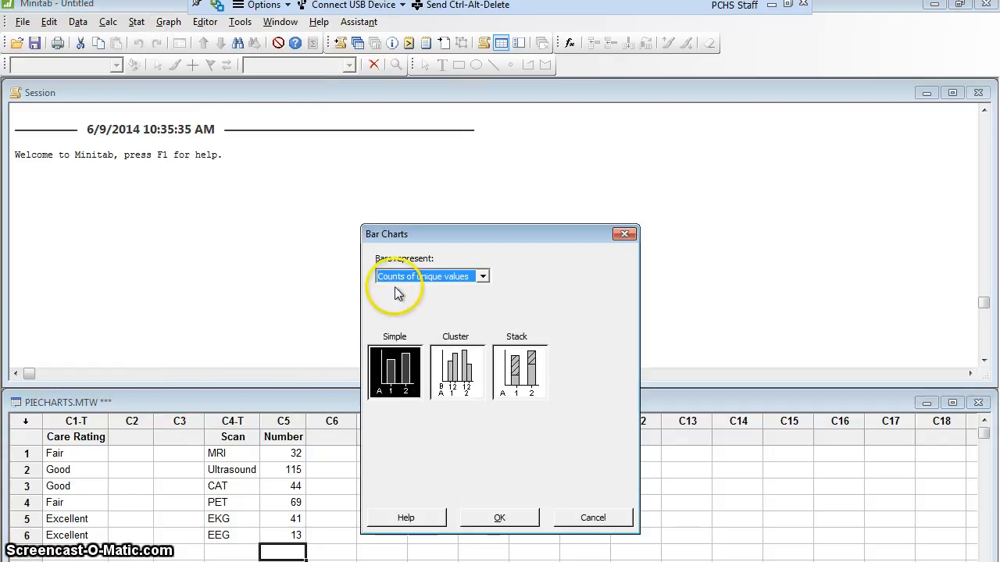
pyautogui.click(481, 275)
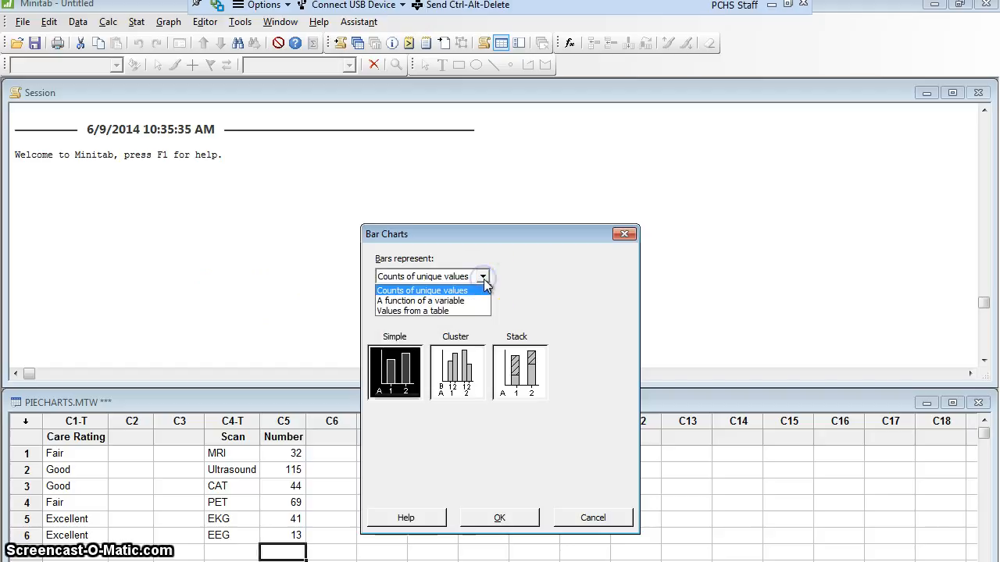
pyautogui.moveTo(422, 300)
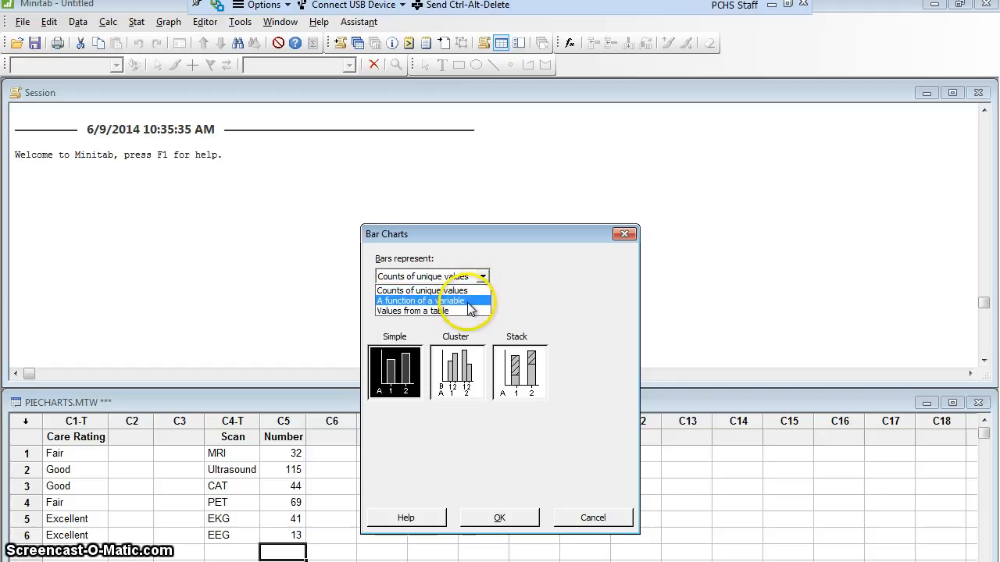
pyautogui.moveTo(431, 311)
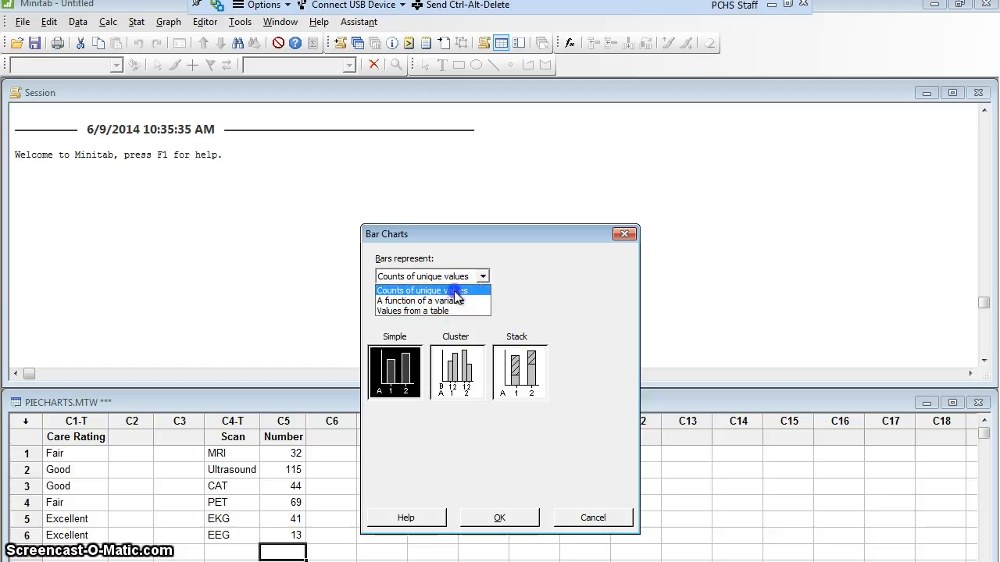
pyautogui.click(421, 289)
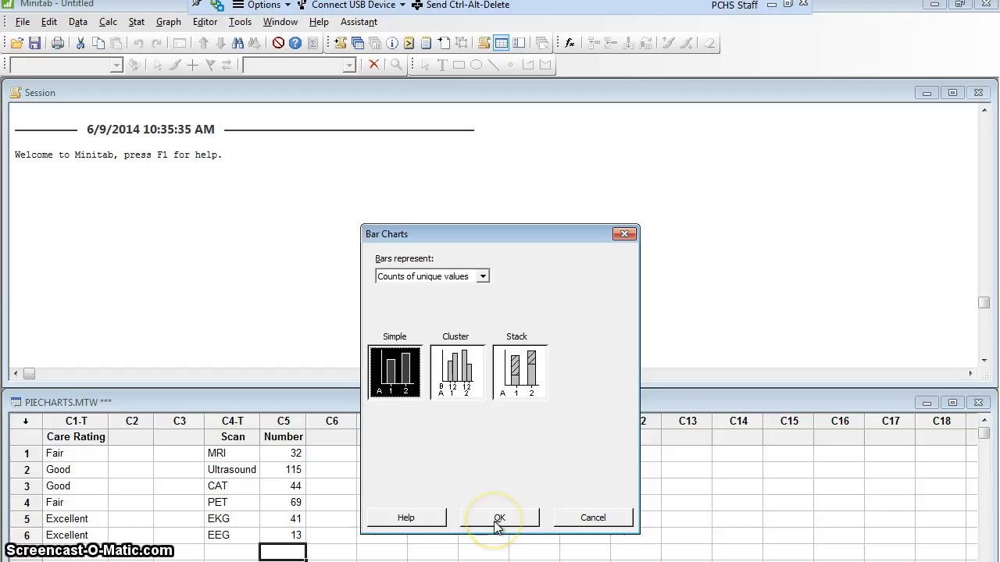
# Create the simple counts bar chart using C1 Care Rating as the categorical variable.
pyautogui.click(500, 519)
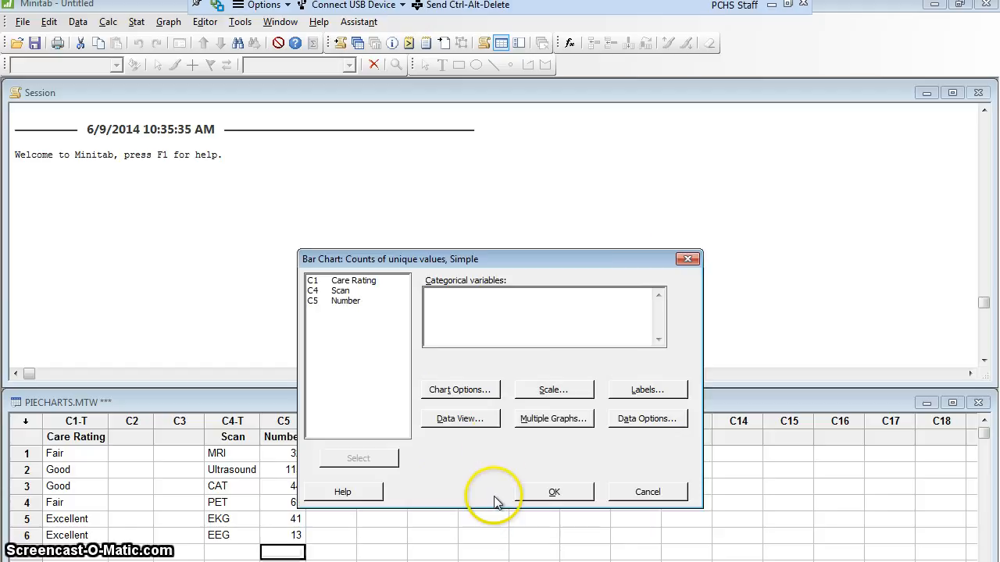
pyautogui.moveTo(561, 345)
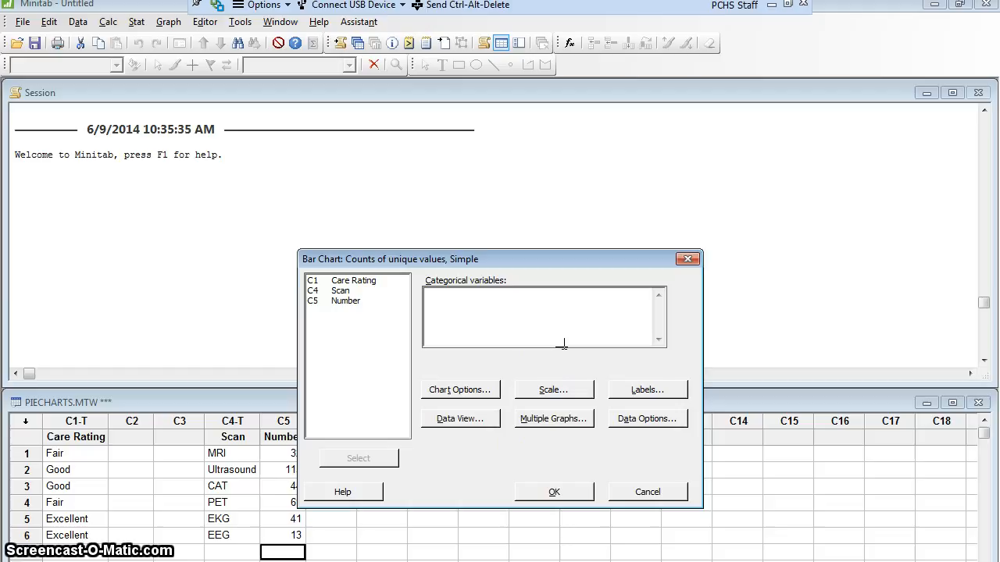
pyautogui.click(543, 316)
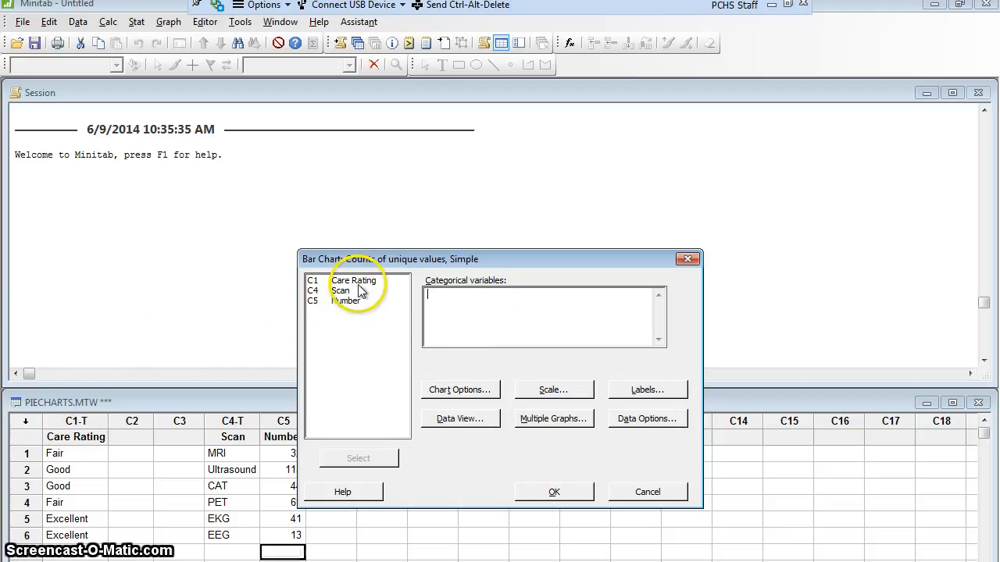
pyautogui.doubleClick(353, 281)
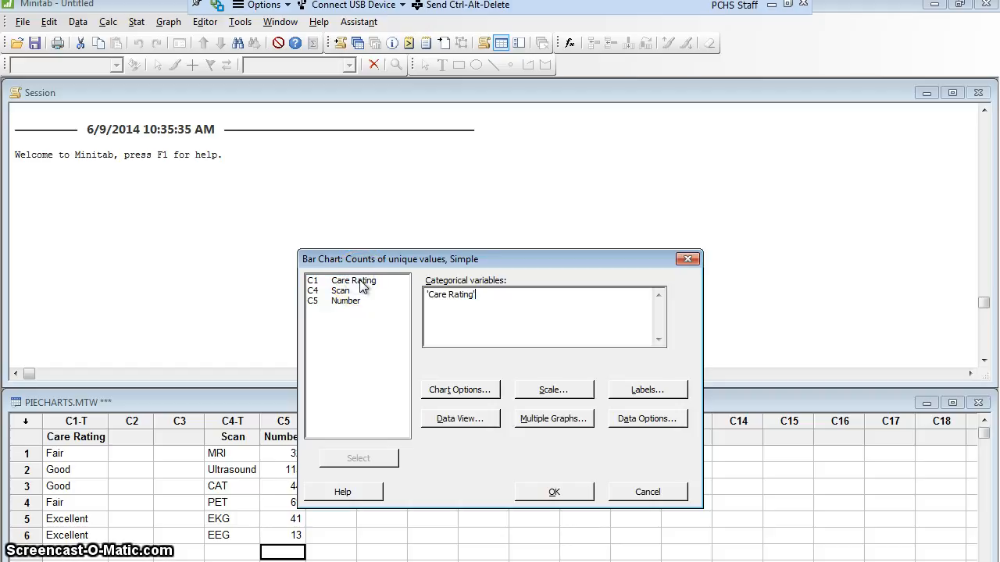
pyautogui.moveTo(552, 492)
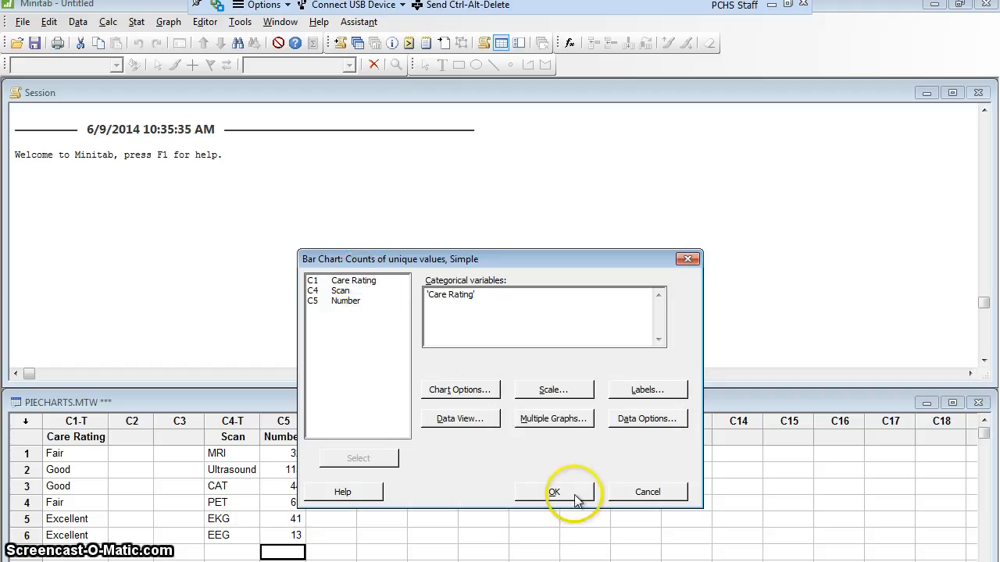
pyautogui.click(552, 492)
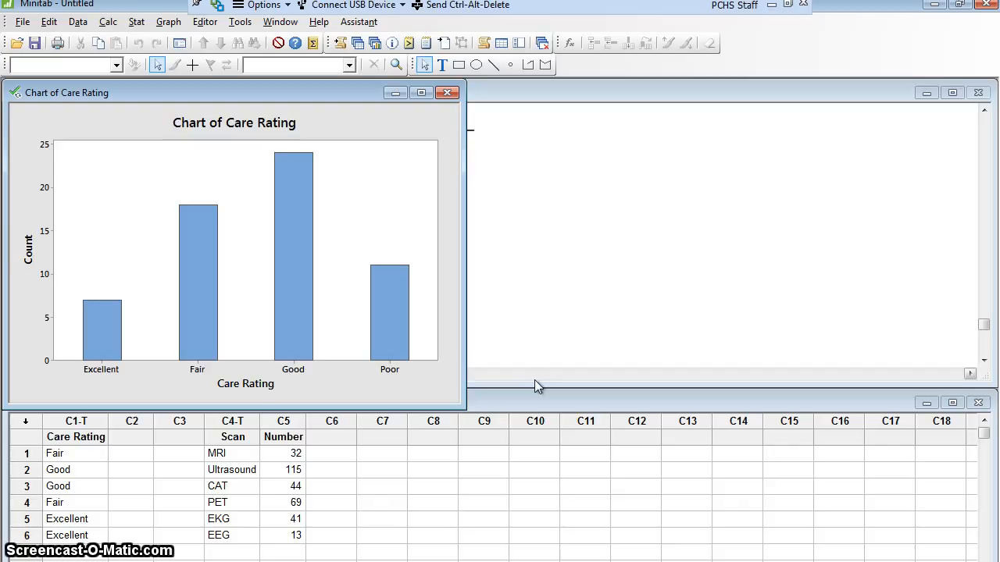
pyautogui.moveTo(295, 403)
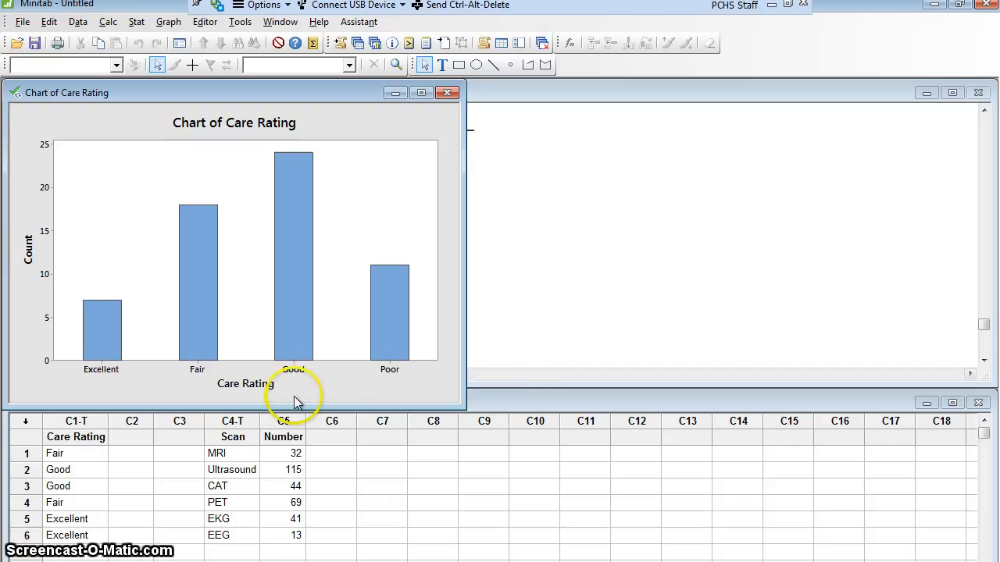
pyautogui.moveTo(248, 389)
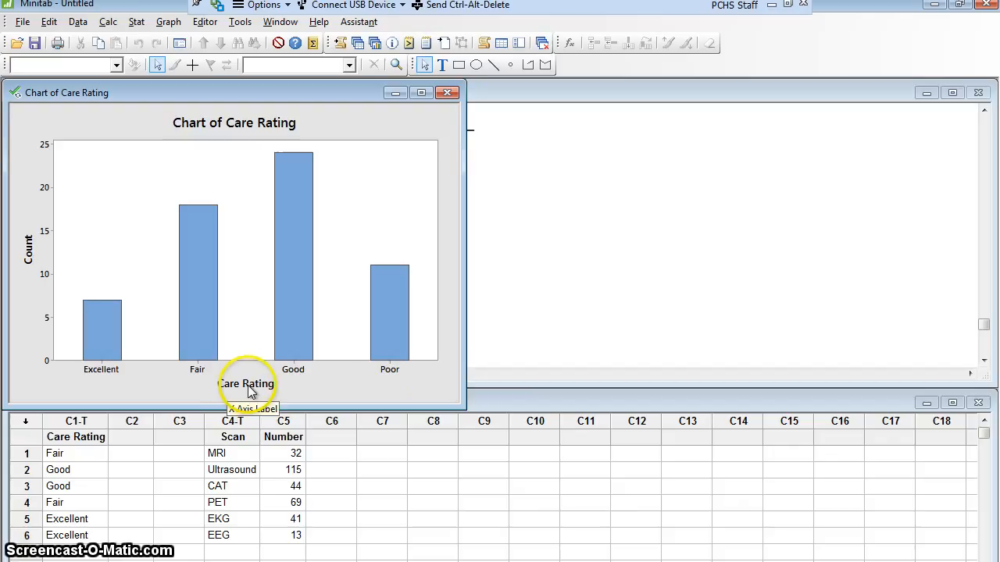
# Change the x-axis label from Care Rating to 'How Patients Rate Their Care'.
pyautogui.doubleClick(246, 384)
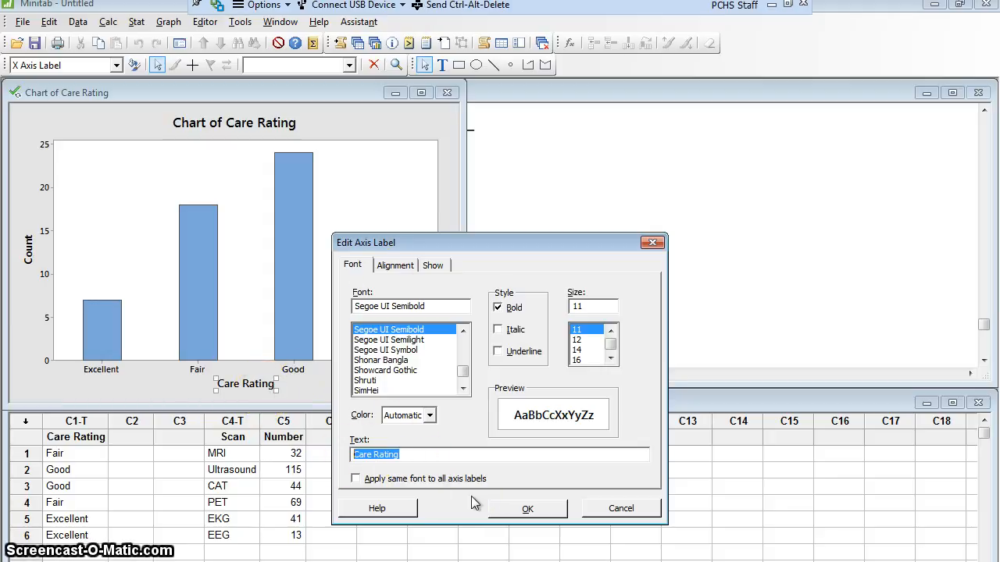
pyautogui.write('How Patients')
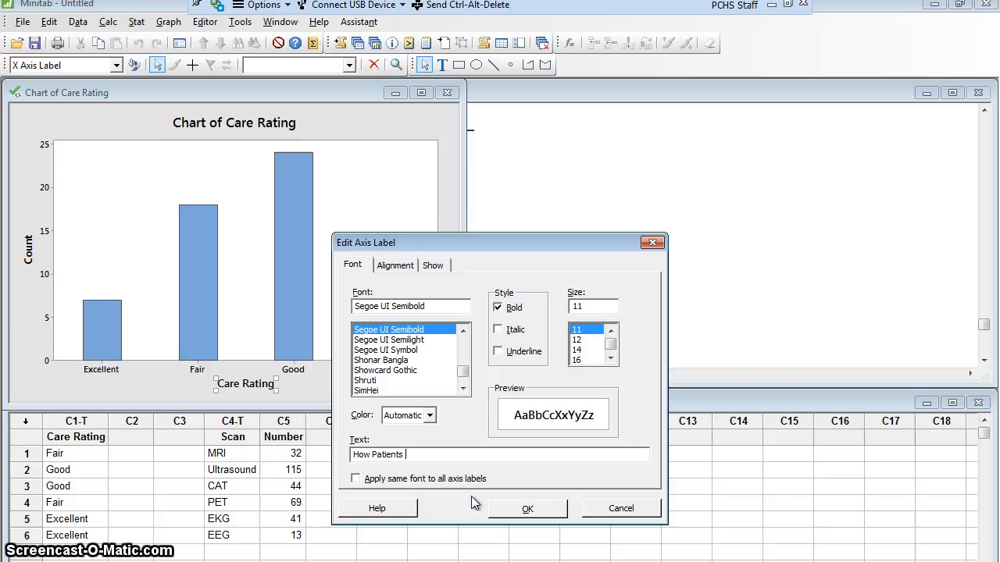
pyautogui.write('Rate Their Care')
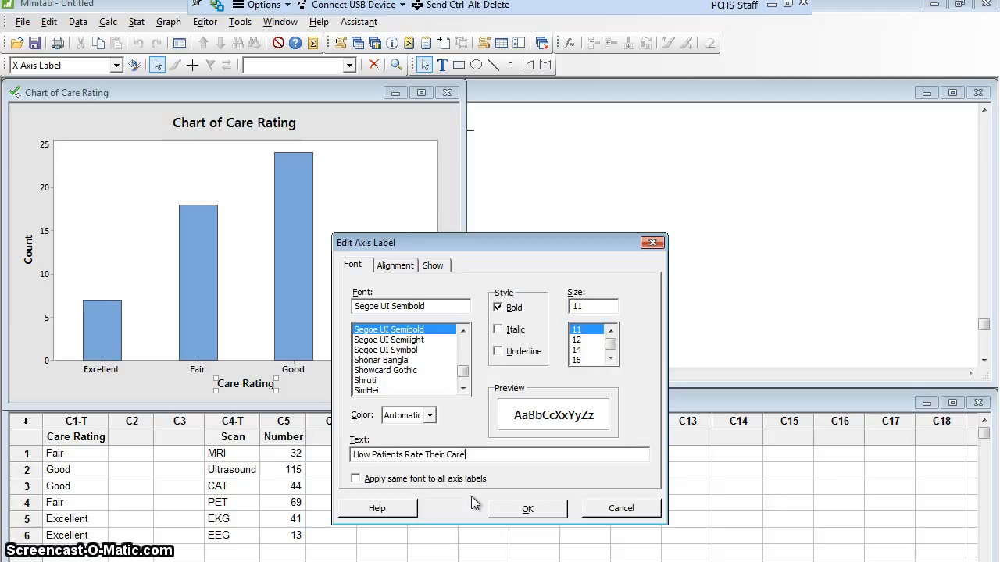
pyautogui.moveTo(528, 509)
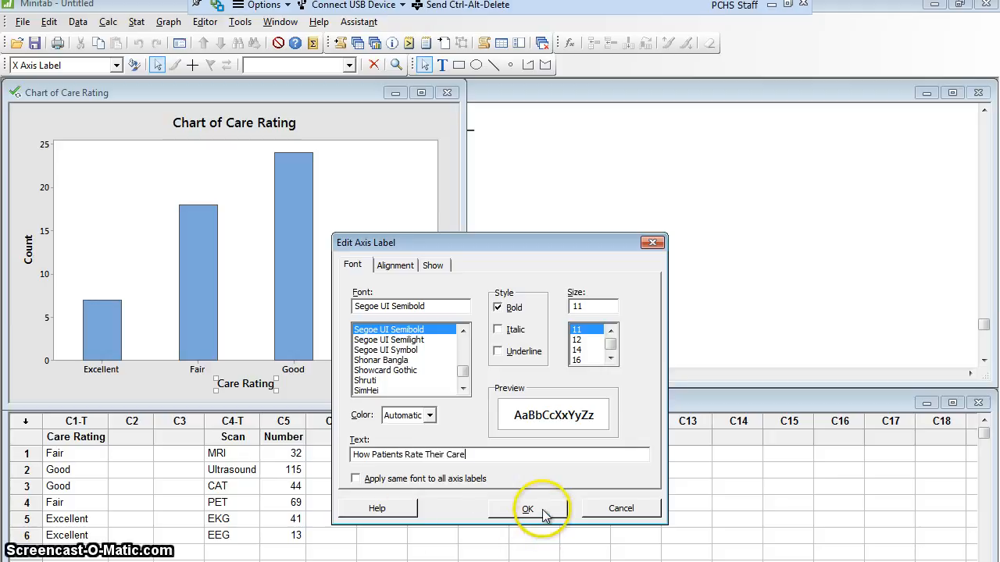
pyautogui.click(527, 509)
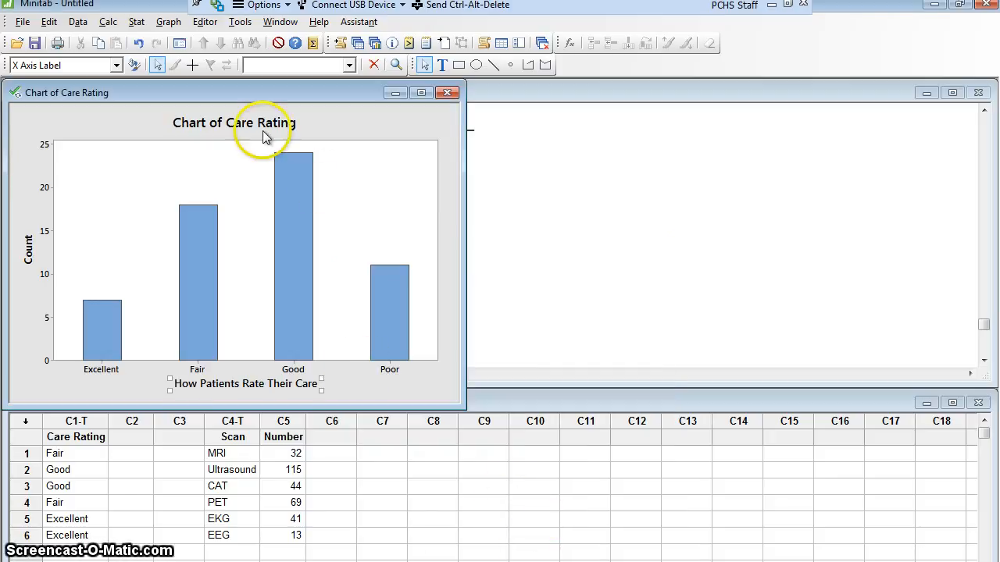
pyautogui.moveTo(263, 128)
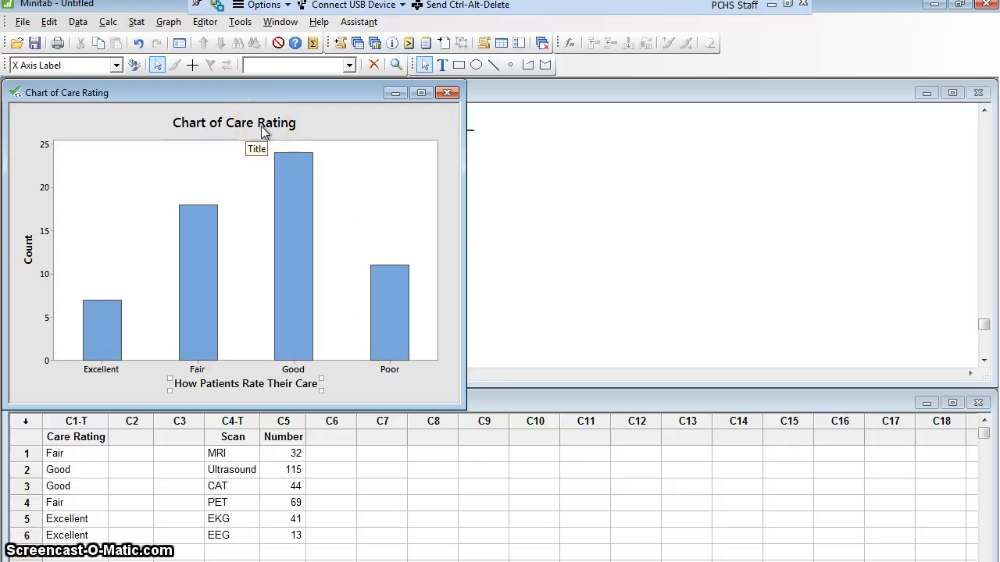
# Change the chart title to 'Patients rate their care on Ward Seven'.
pyautogui.doubleClick(234, 122)
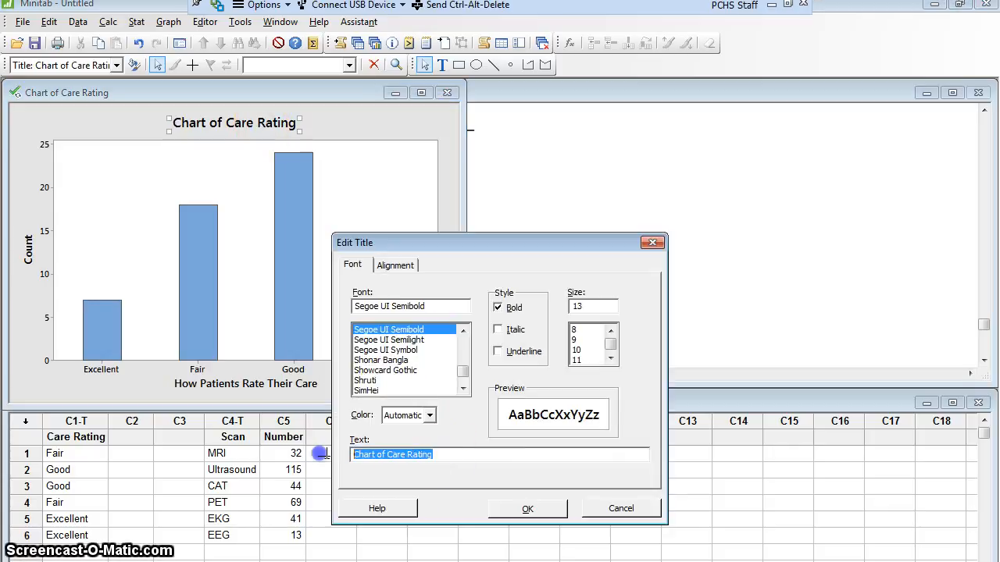
pyautogui.write('Patients')
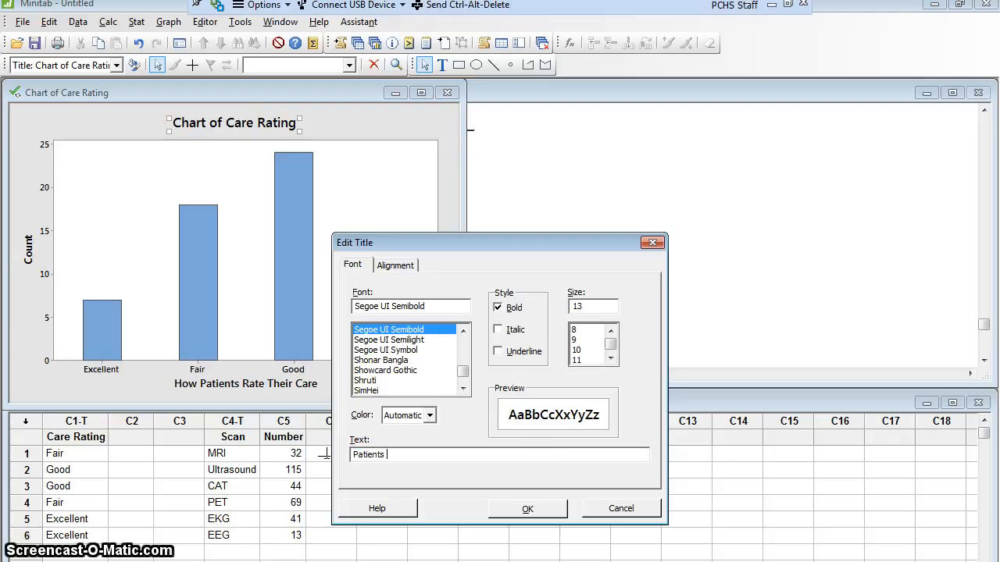
pyautogui.write('rate their care')
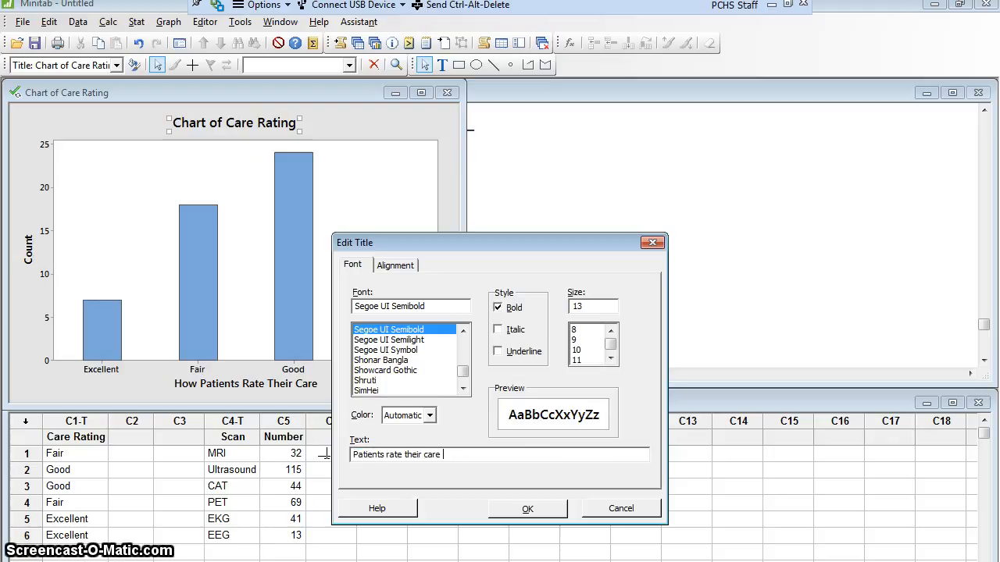
pyautogui.write('on Ward Seven')
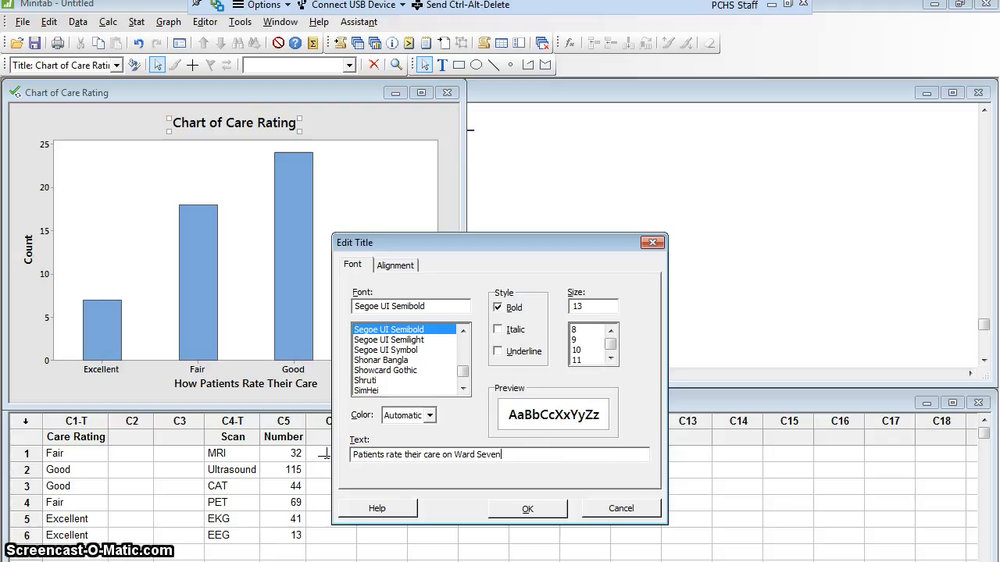
pyautogui.click(528, 509)
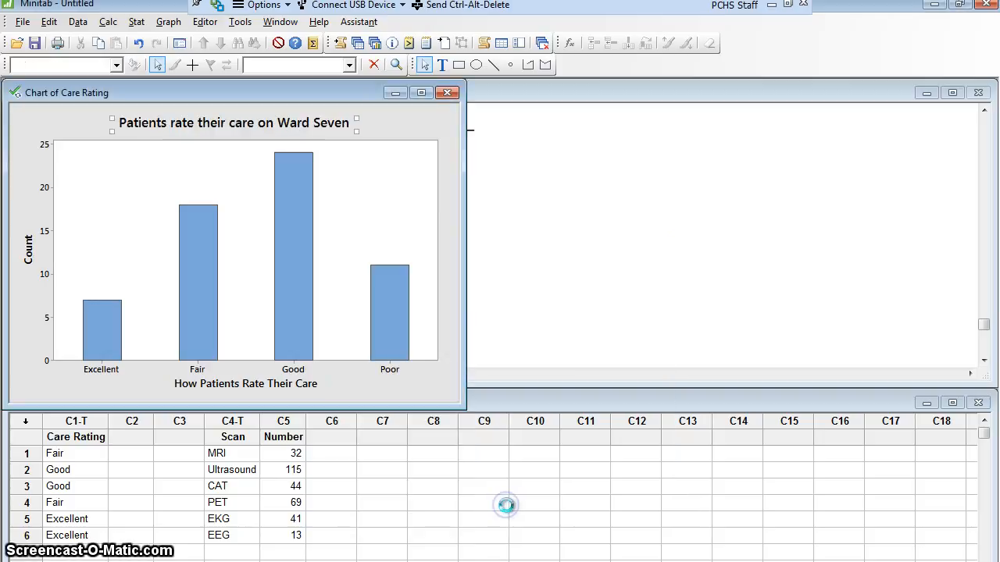
pyautogui.moveTo(97, 351)
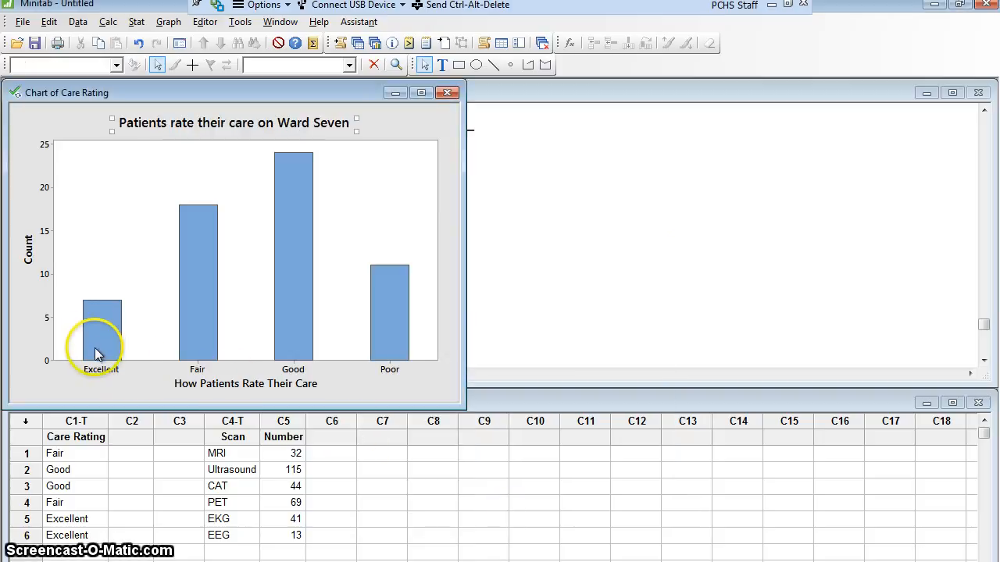
pyautogui.moveTo(303, 157)
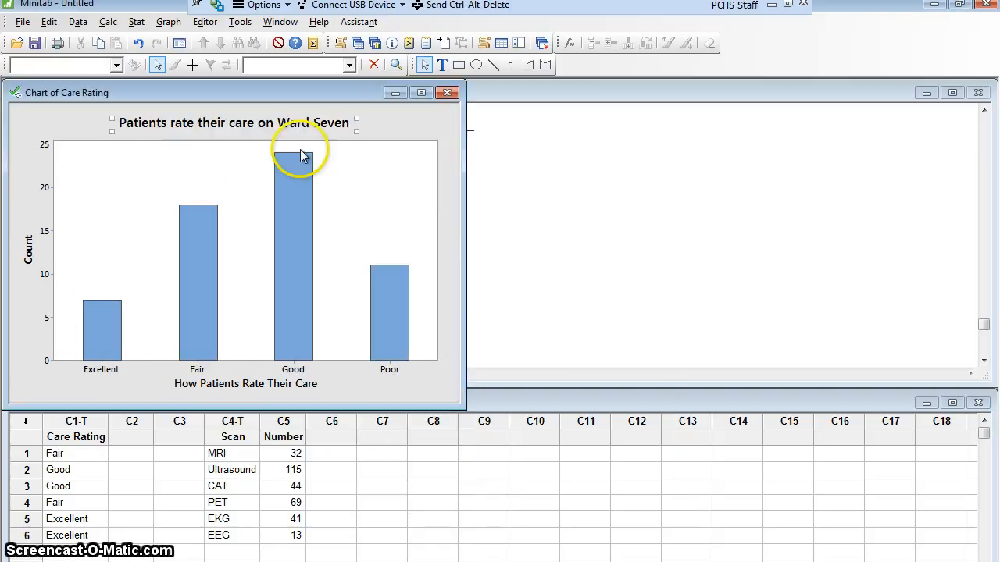
pyautogui.click(133, 242)
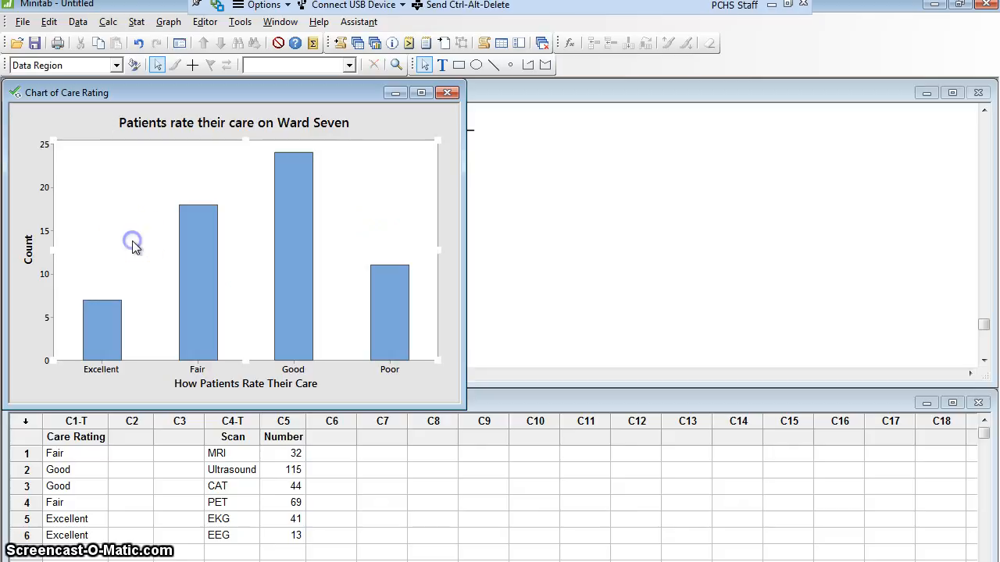
pyautogui.moveTo(122, 293)
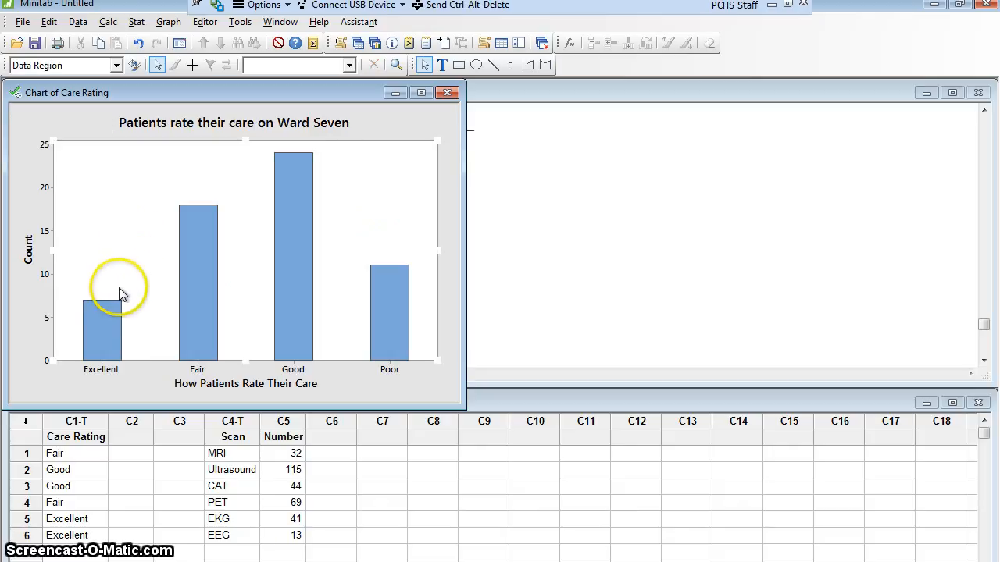
pyautogui.moveTo(116, 211)
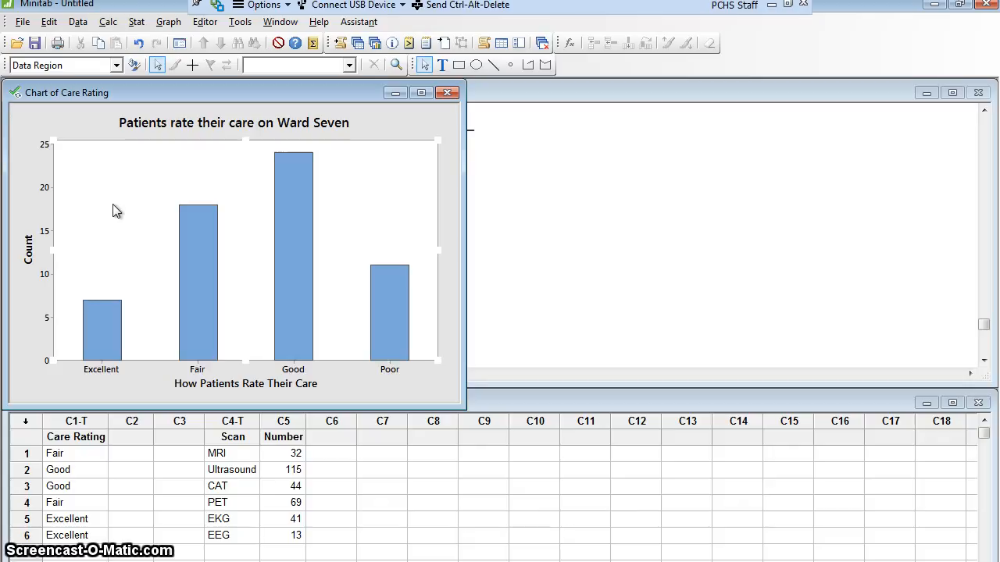
# Add y-value data labels so the bars show counts 7, 18, 24 and 11.
pyautogui.rightClick(117, 209)
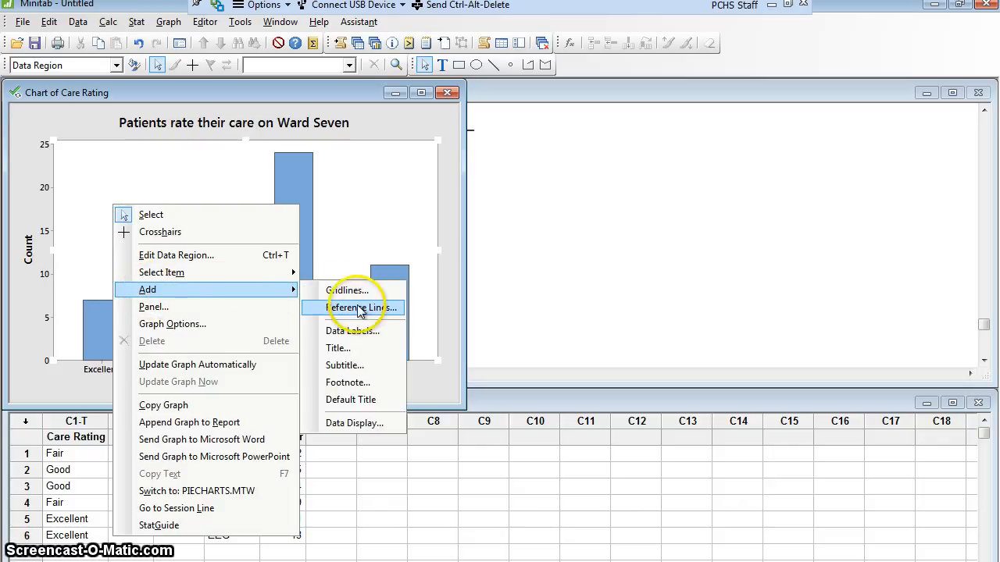
pyautogui.moveTo(360, 331)
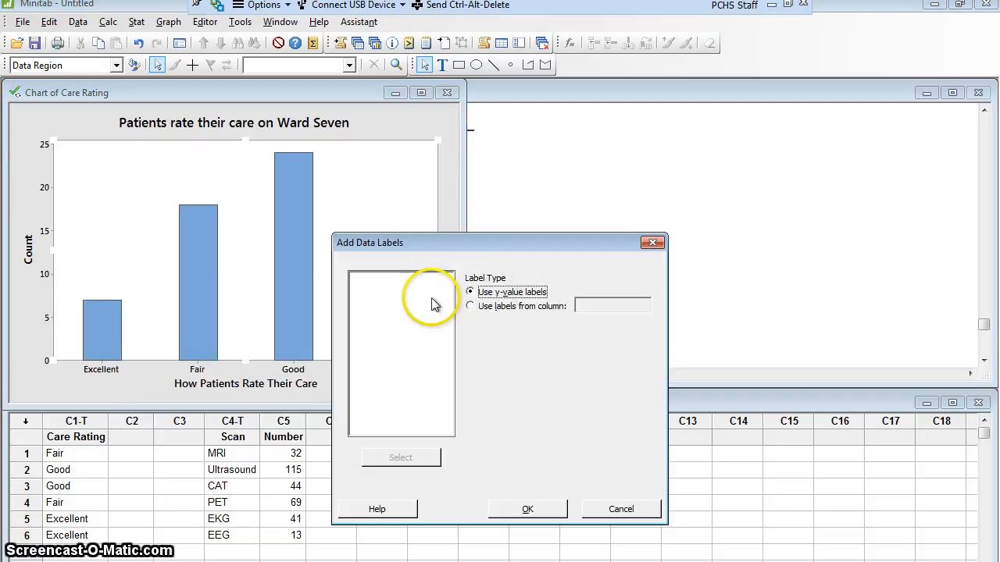
pyautogui.moveTo(169, 304)
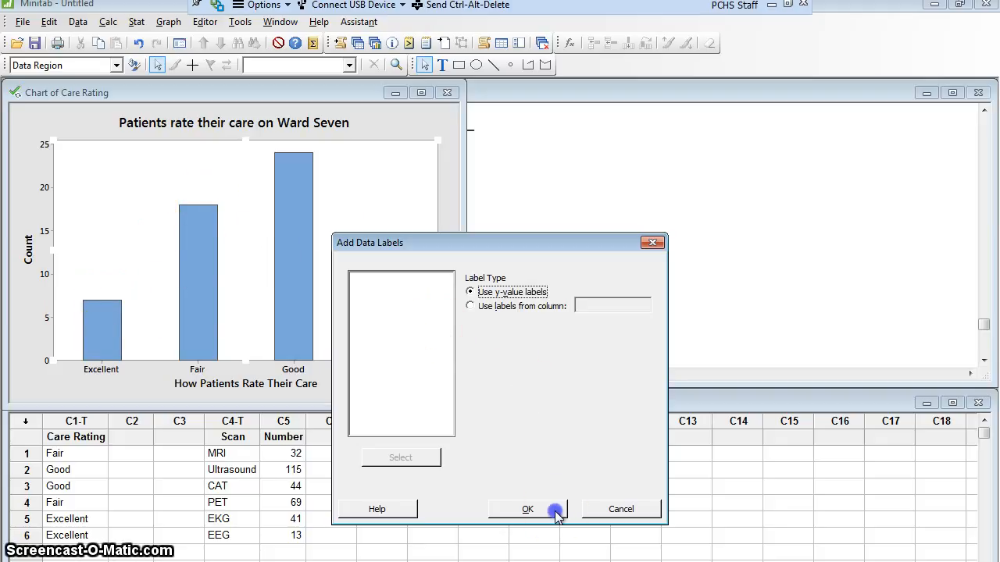
pyautogui.click(528, 509)
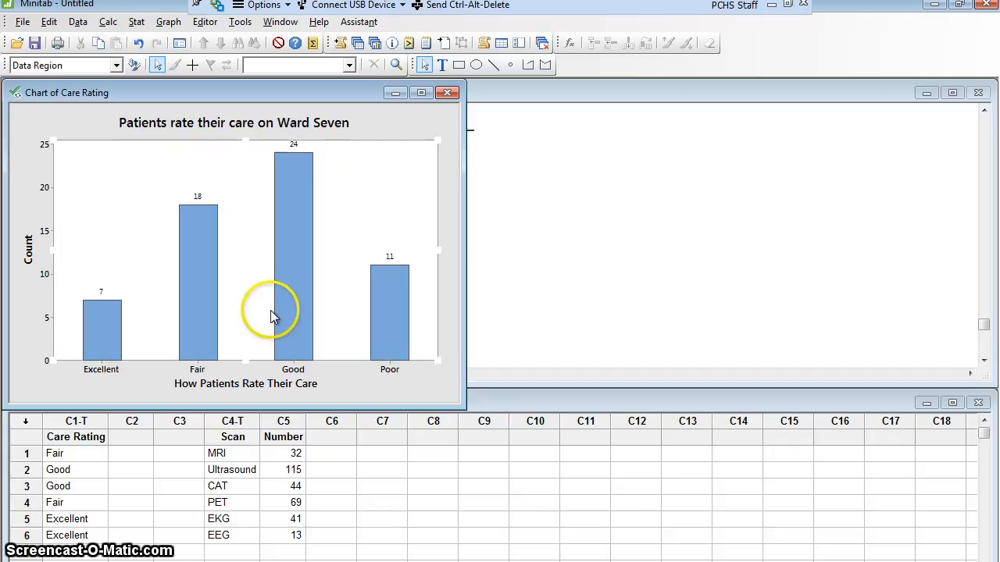
pyautogui.moveTo(404, 262)
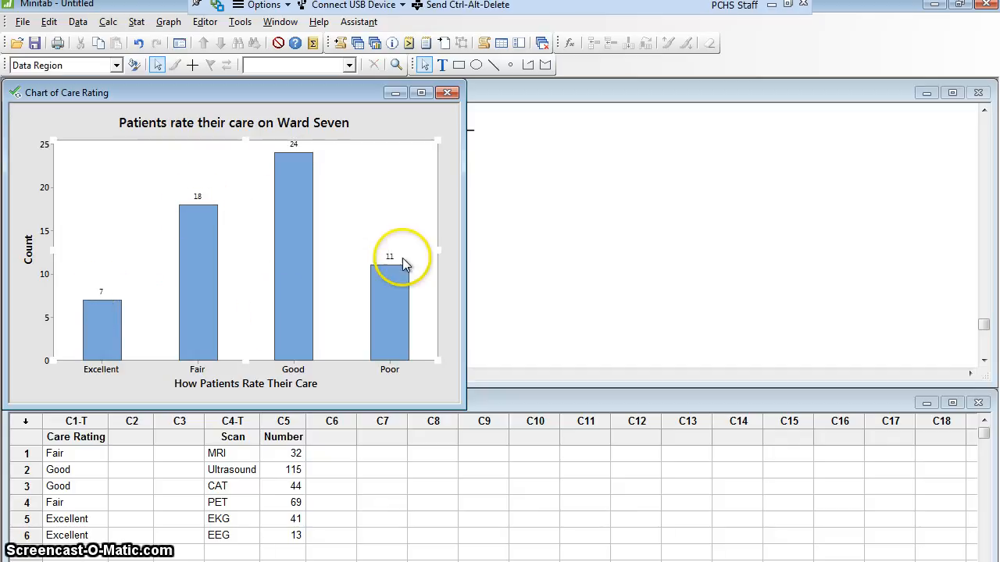
pyautogui.moveTo(312, 346)
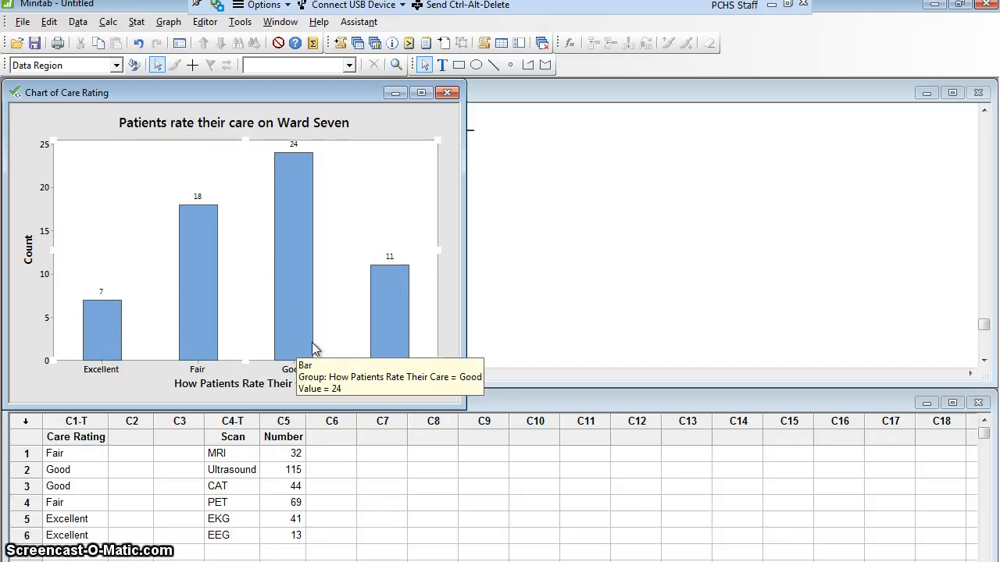
pyautogui.moveTo(353, 381)
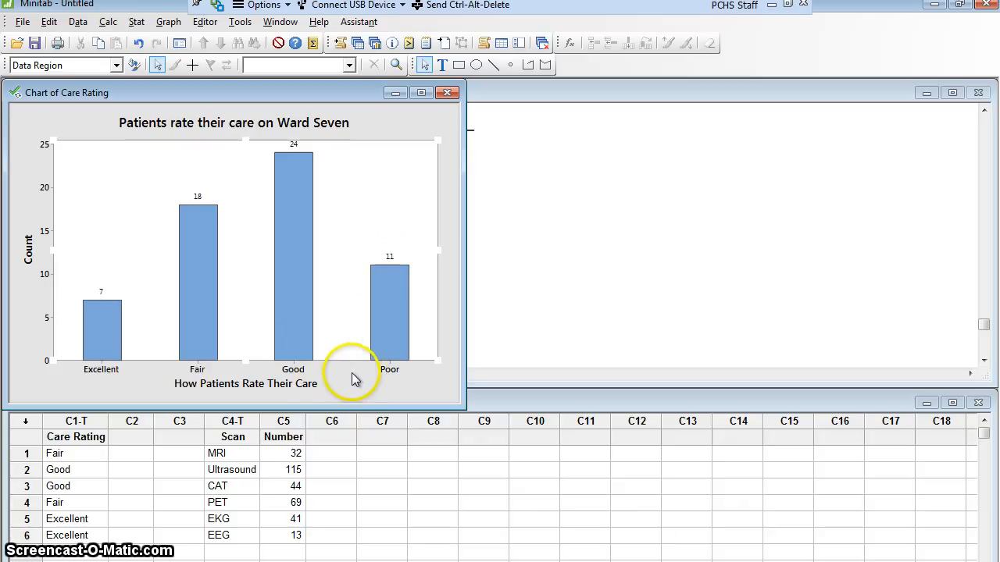
pyautogui.moveTo(262, 328)
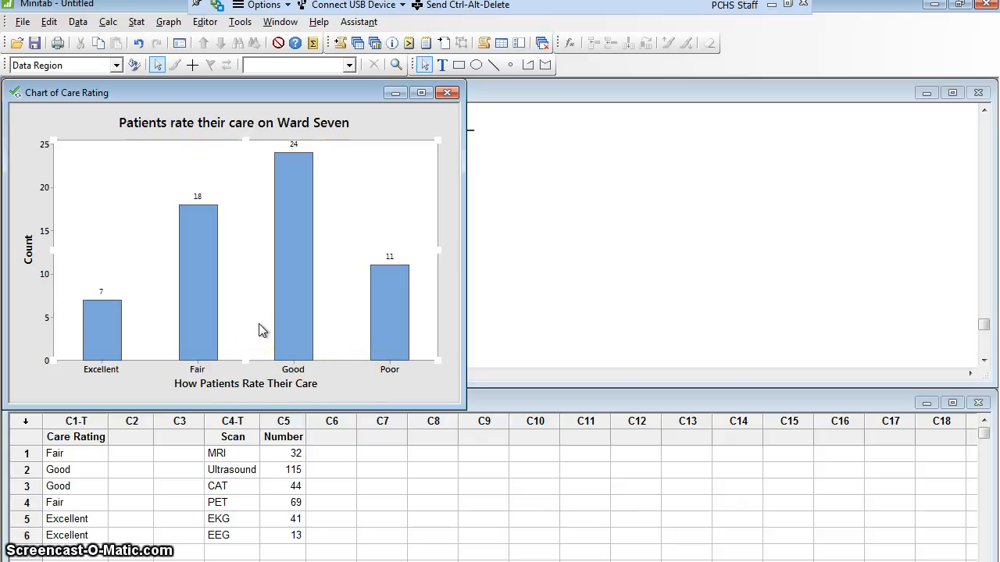
pyautogui.moveTo(303, 326)
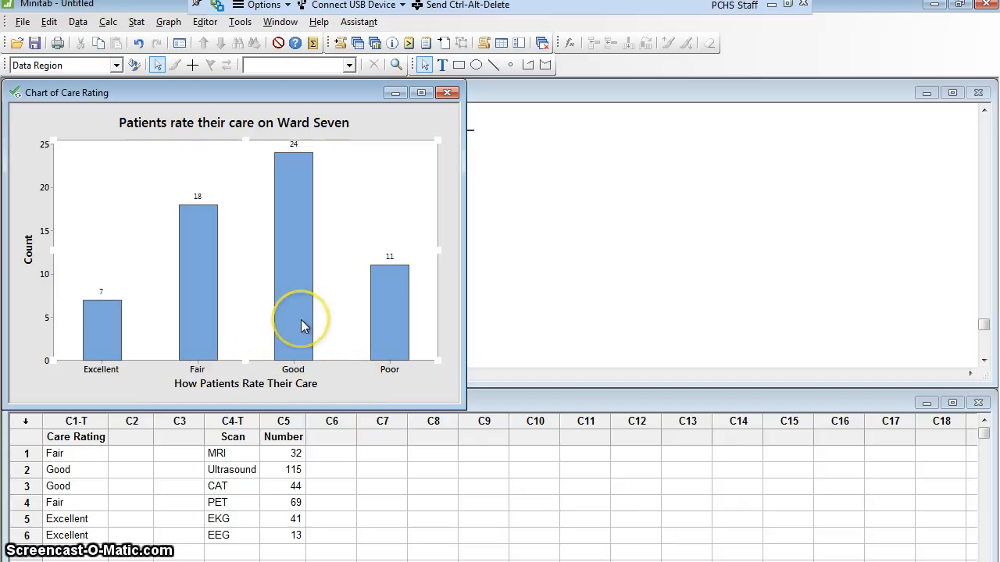
pyautogui.moveTo(303, 327)
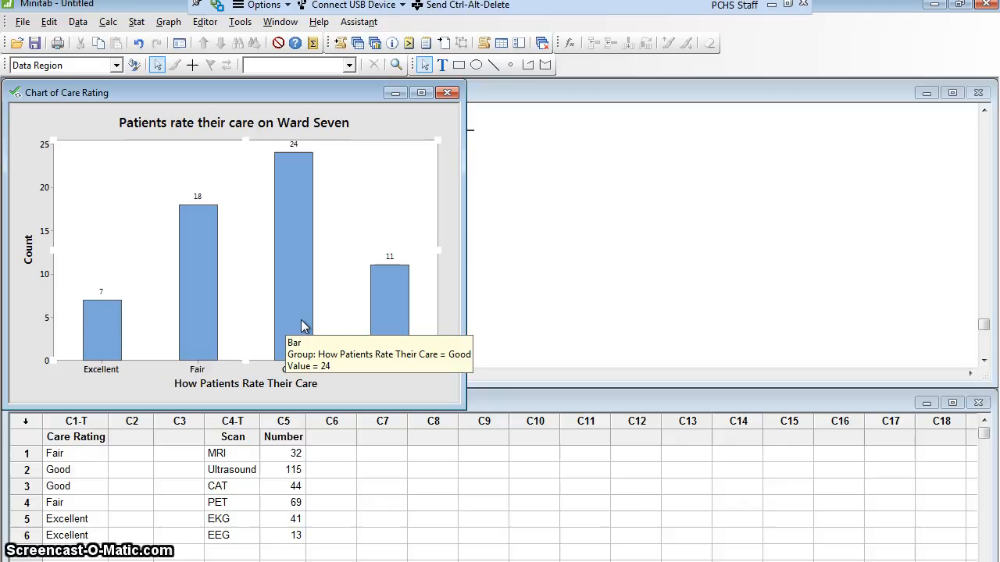
pyautogui.doubleClick(294, 234)
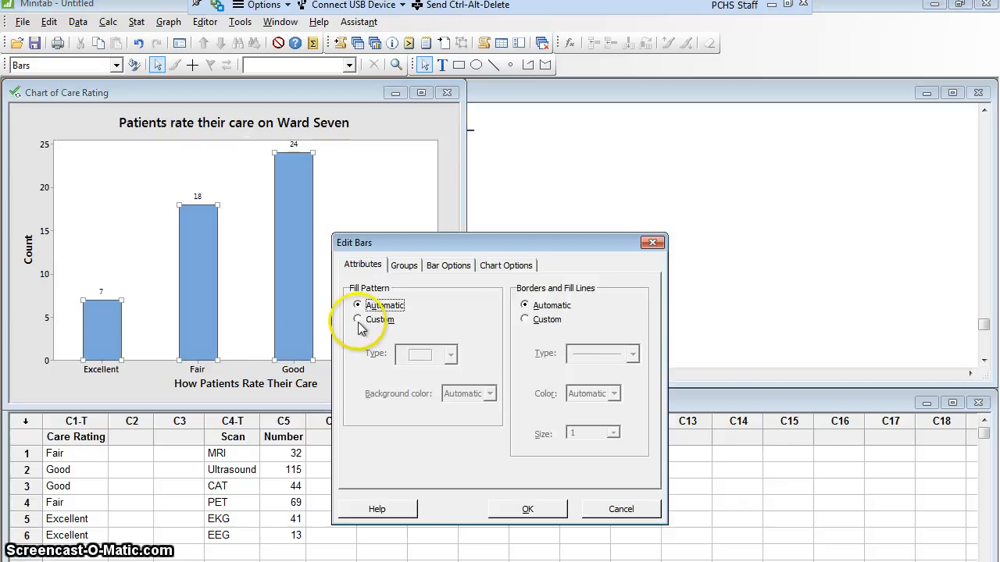
pyautogui.click(490, 394)
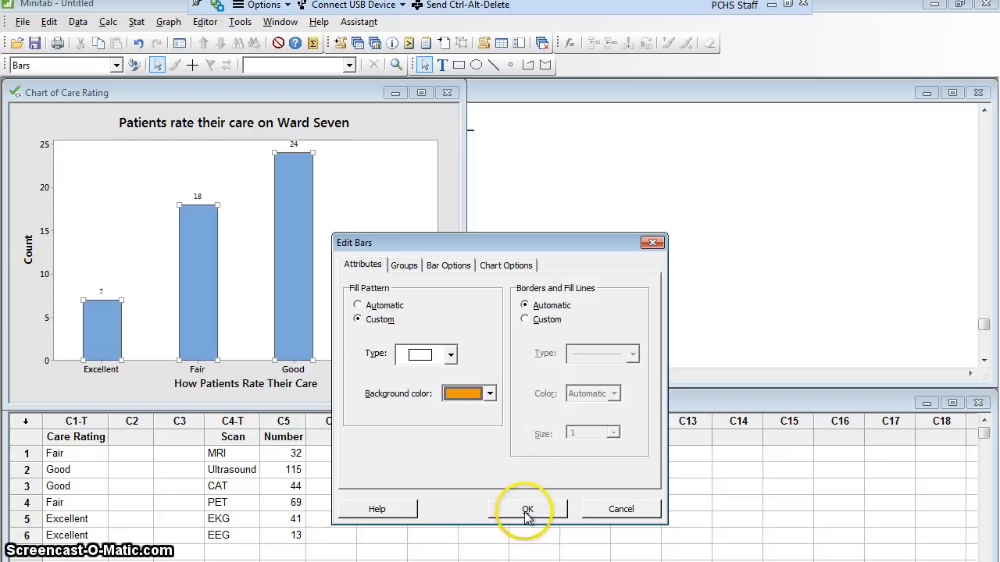
pyautogui.click(527, 509)
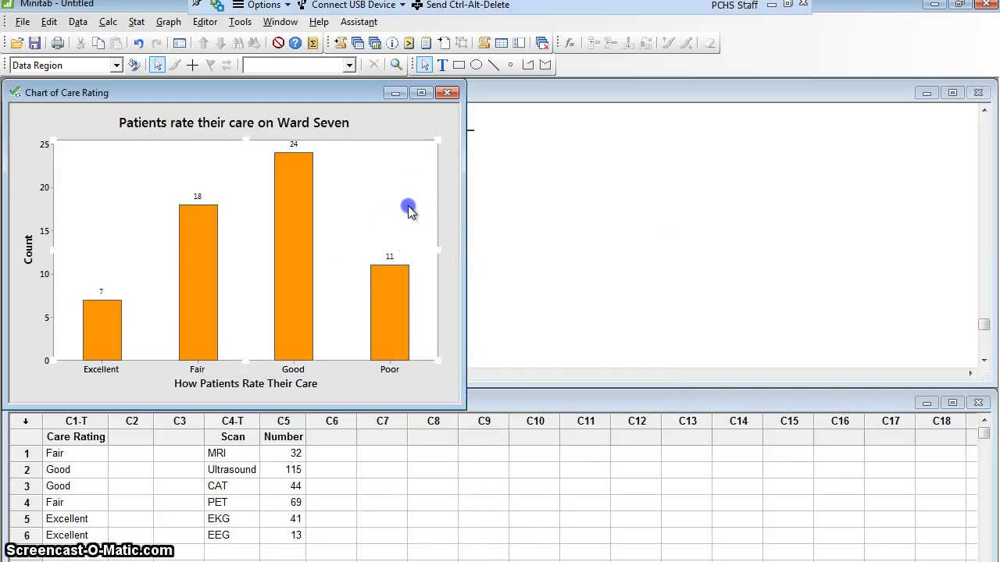
pyautogui.moveTo(408, 209)
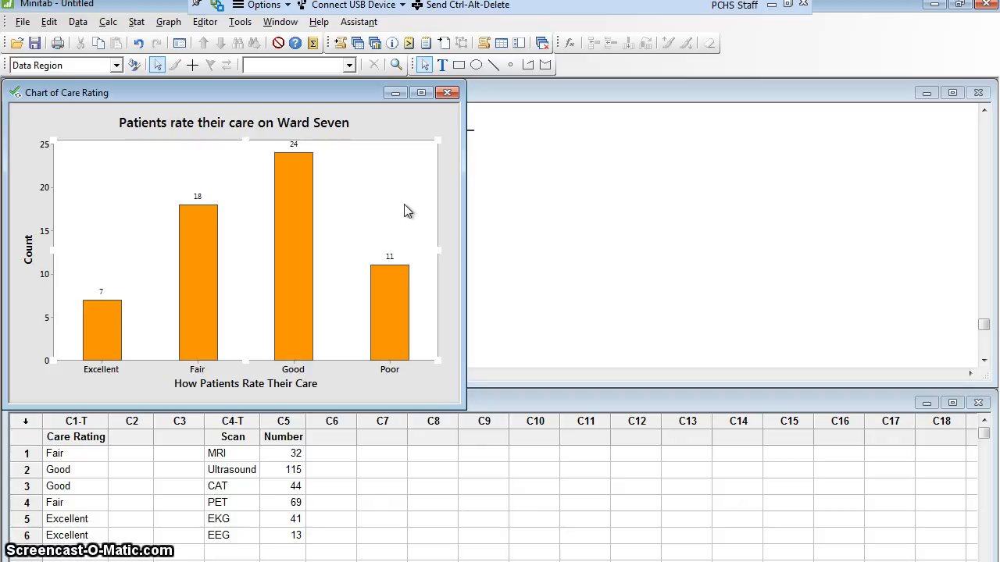
pyautogui.moveTo(391, 300)
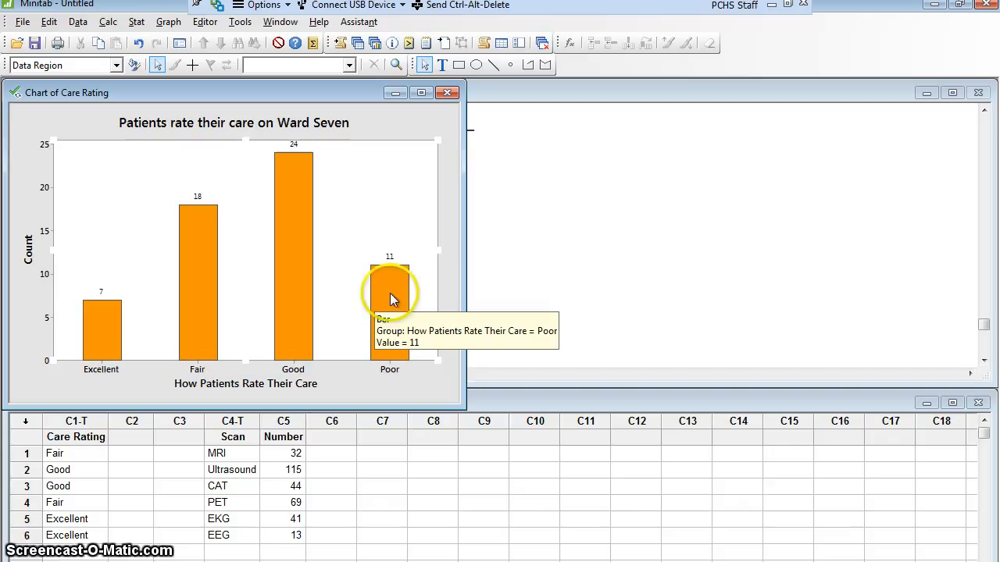
pyautogui.moveTo(178, 196)
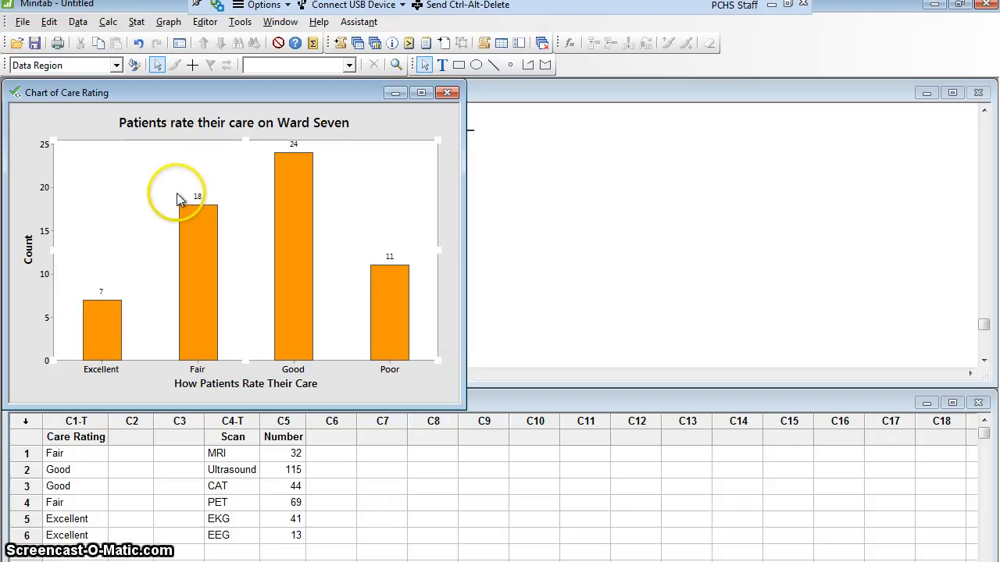
pyautogui.moveTo(179, 197)
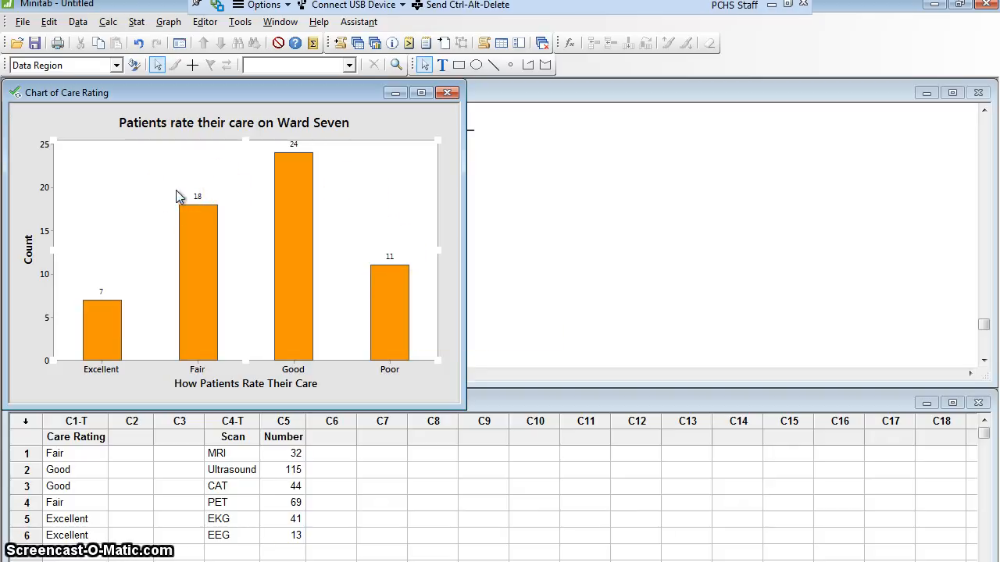
pyautogui.moveTo(159, 181)
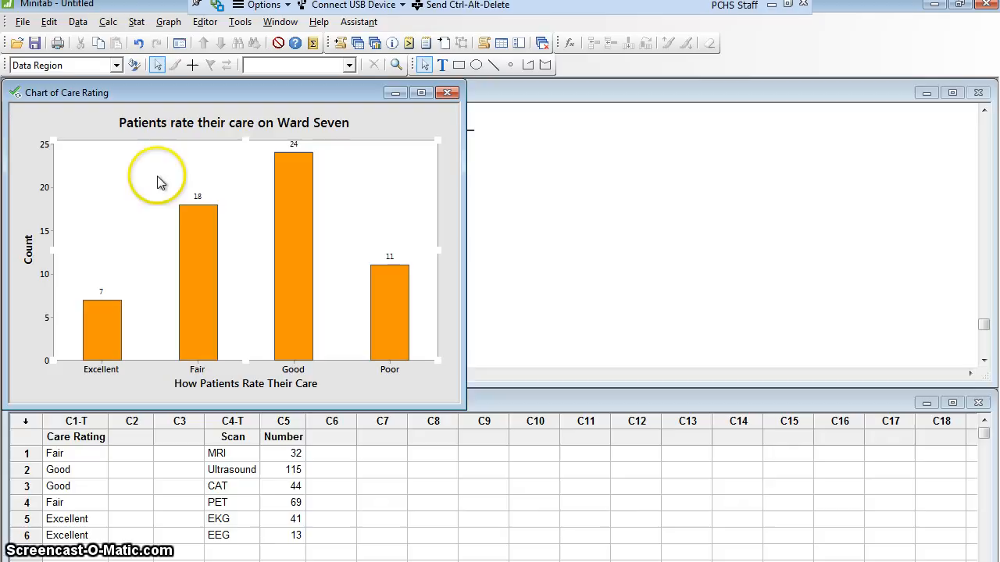
pyautogui.click(22, 22)
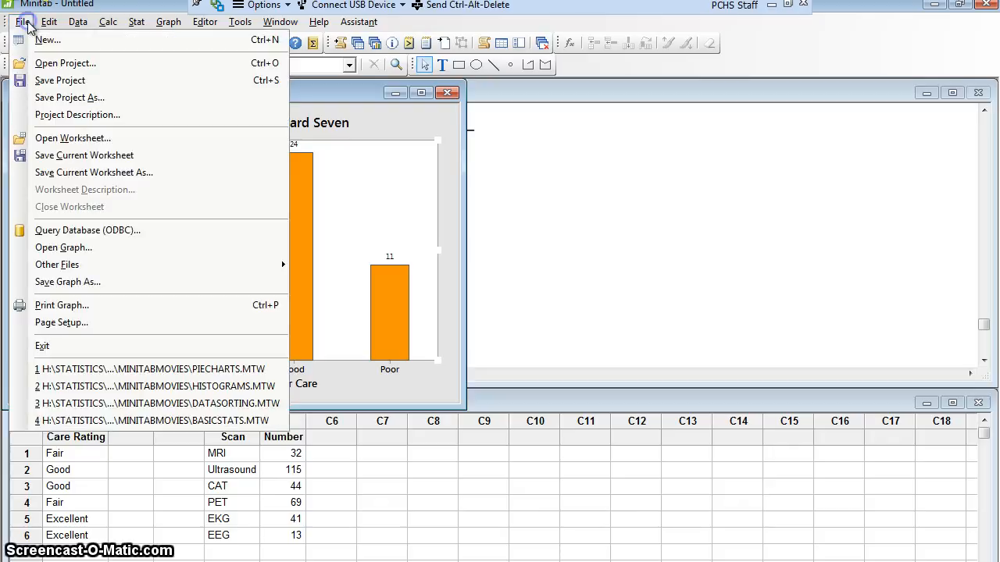
pyautogui.moveTo(67, 281)
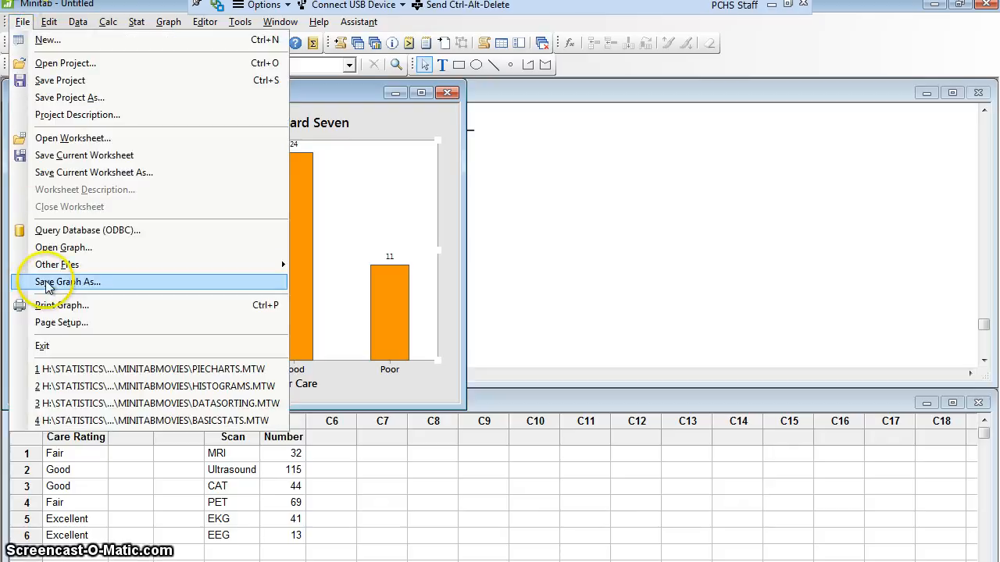
pyautogui.click(67, 281)
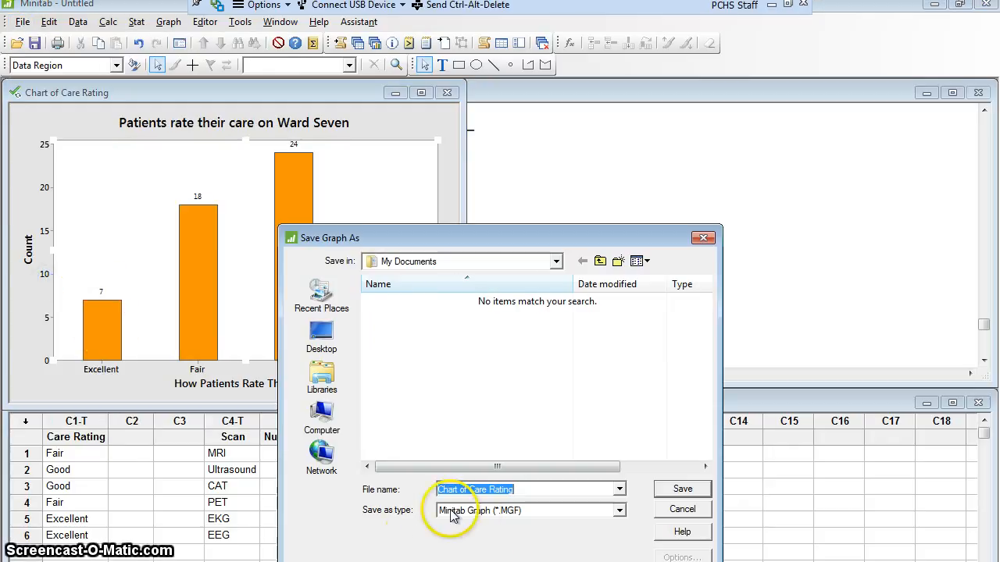
pyautogui.moveTo(450, 525)
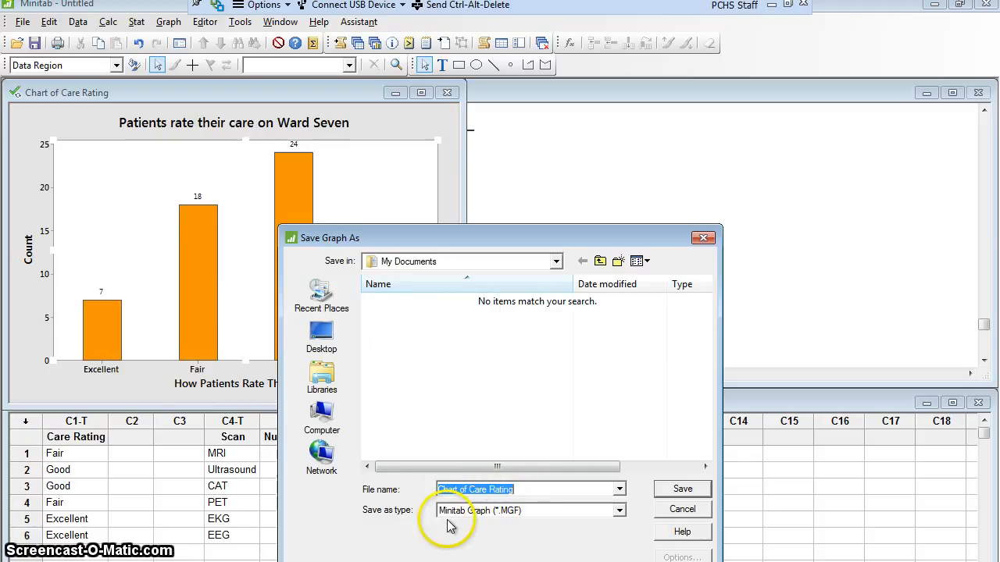
pyautogui.click(618, 509)
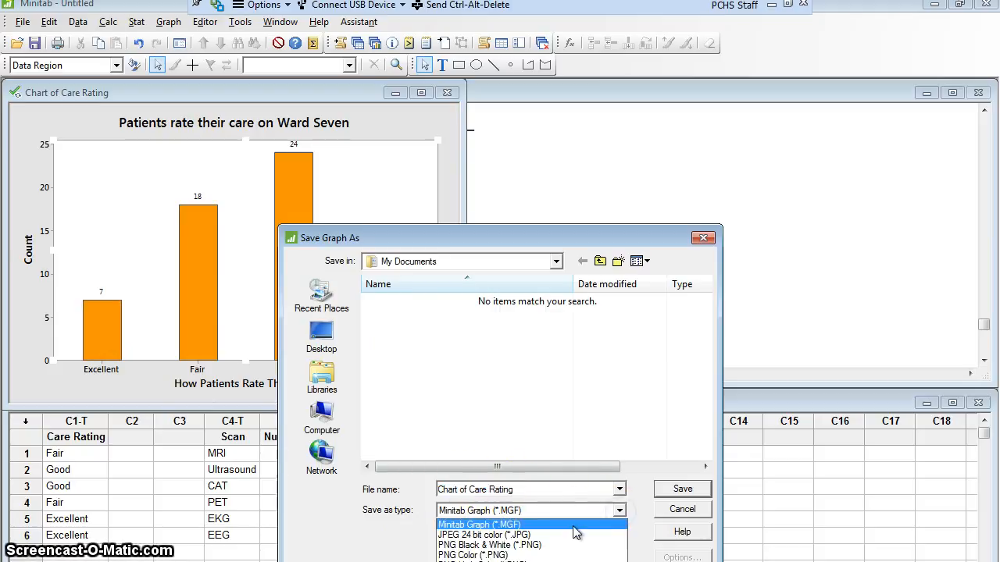
pyautogui.click(484, 535)
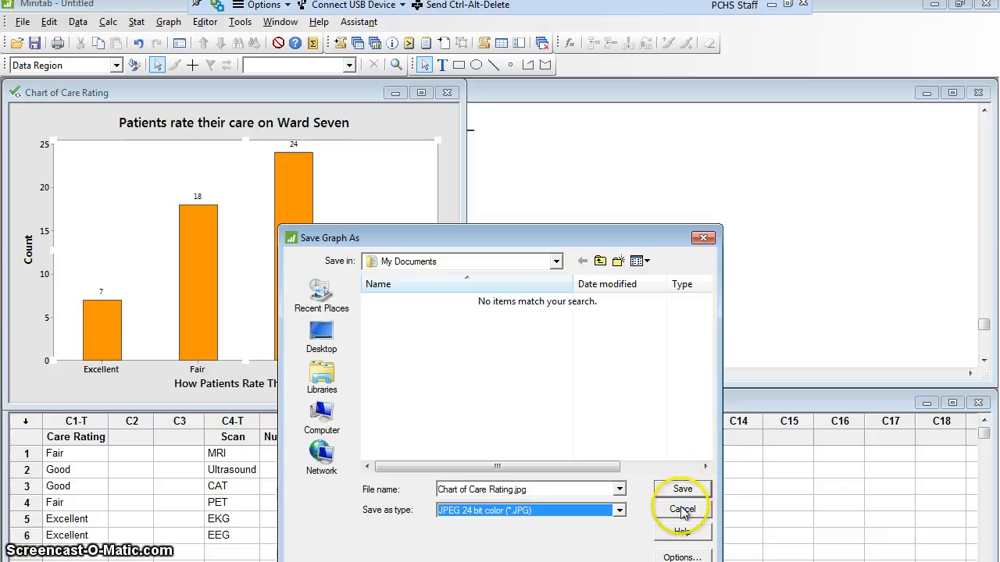
pyautogui.click(681, 509)
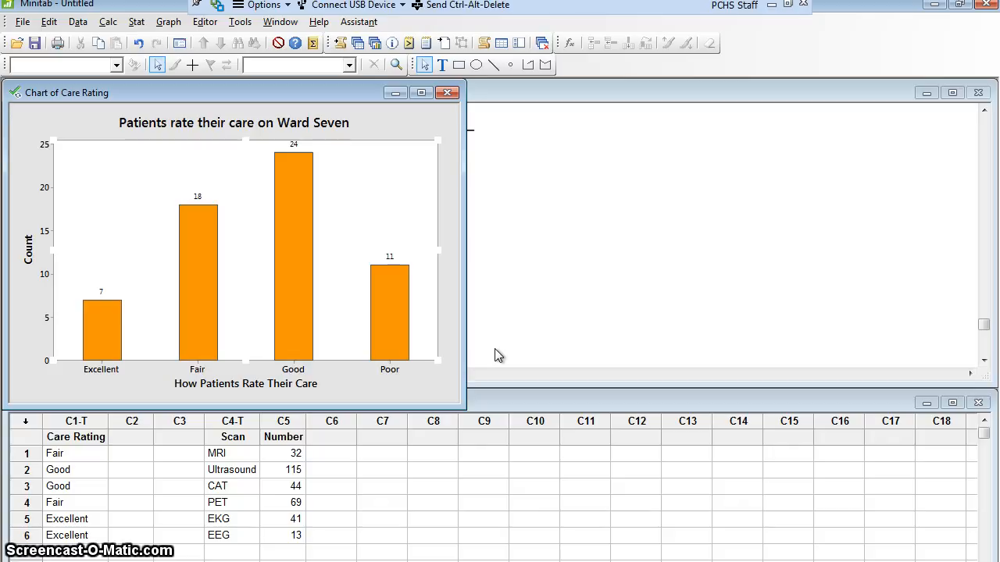
pyautogui.moveTo(398, 323)
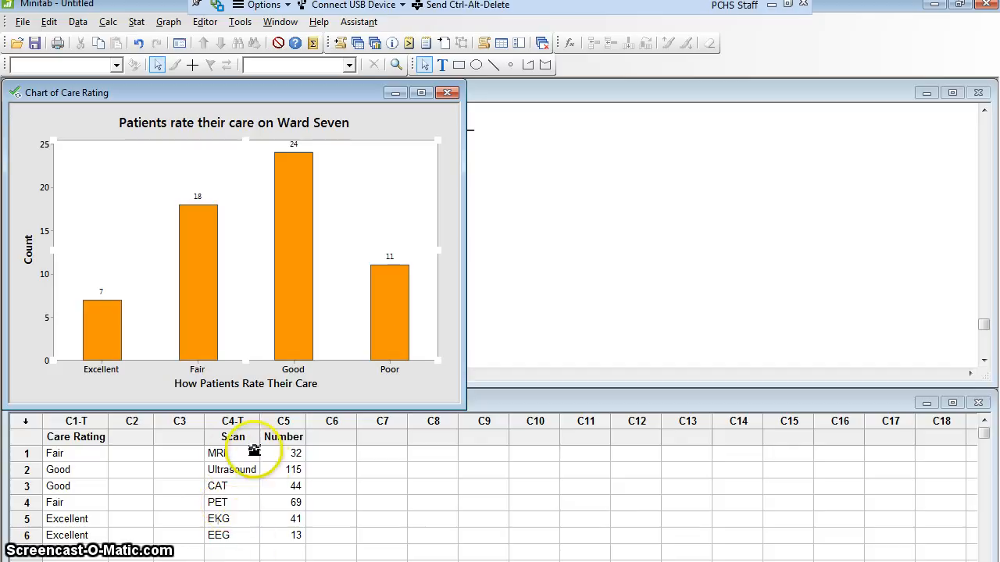
pyautogui.moveTo(409, 451)
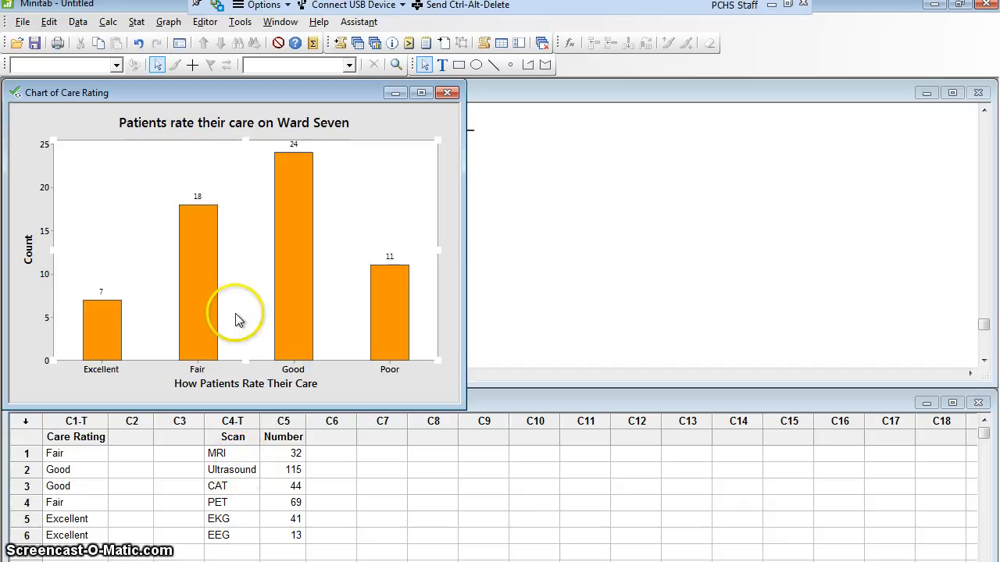
# Begin a Bar Chart of values from a table, Simple style under one column of values.
pyautogui.click(169, 21)
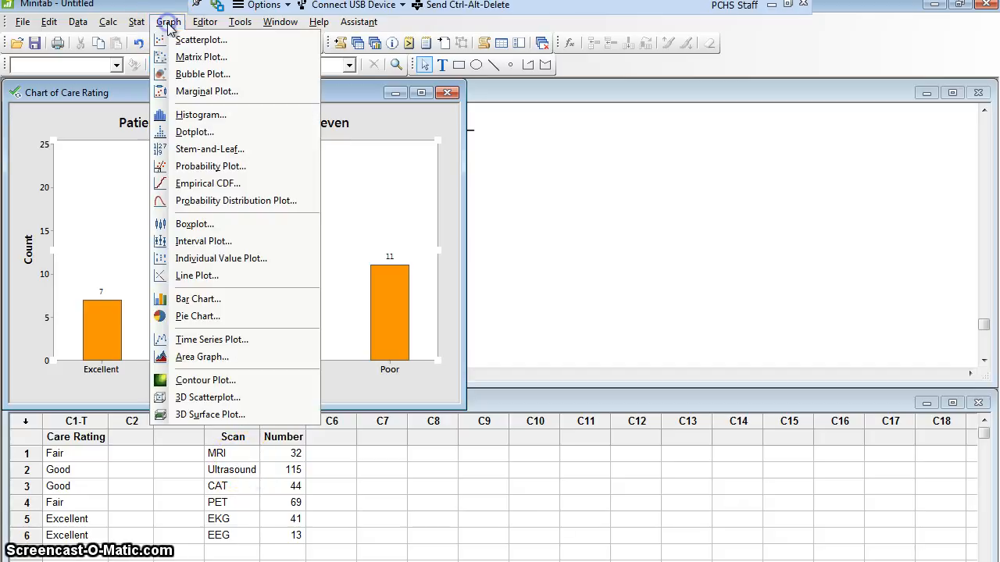
pyautogui.click(197, 300)
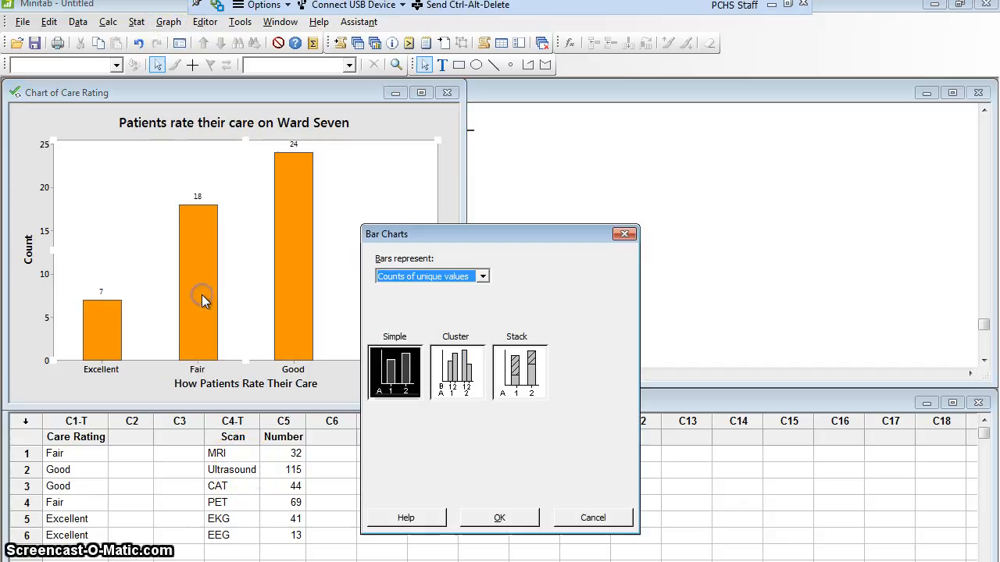
pyautogui.moveTo(421, 274)
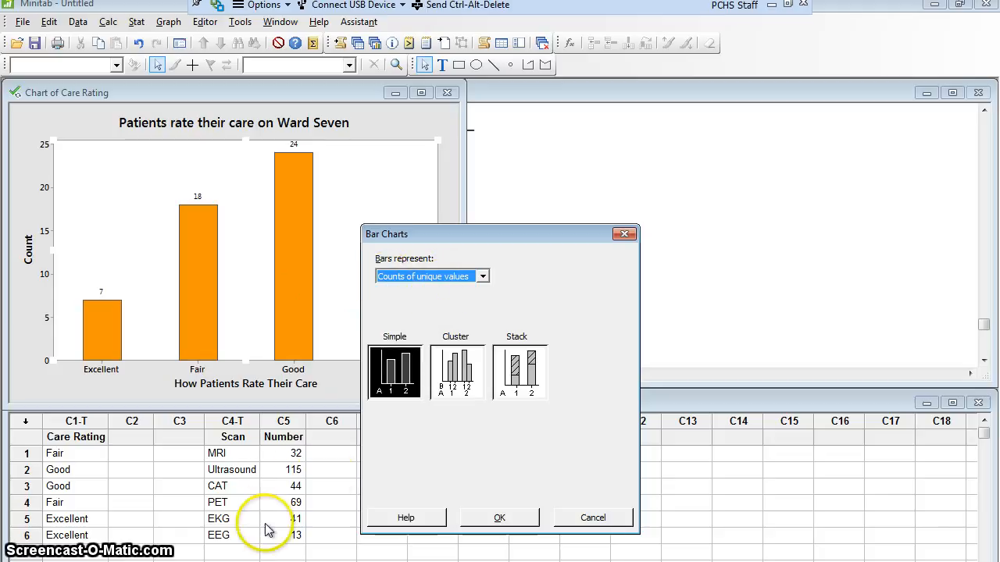
pyautogui.click(481, 275)
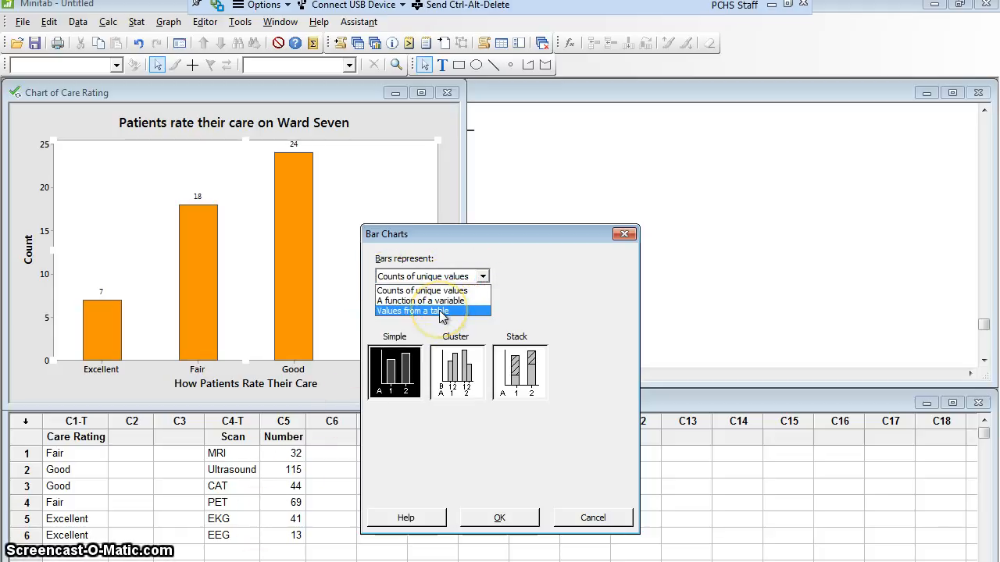
pyautogui.click(431, 309)
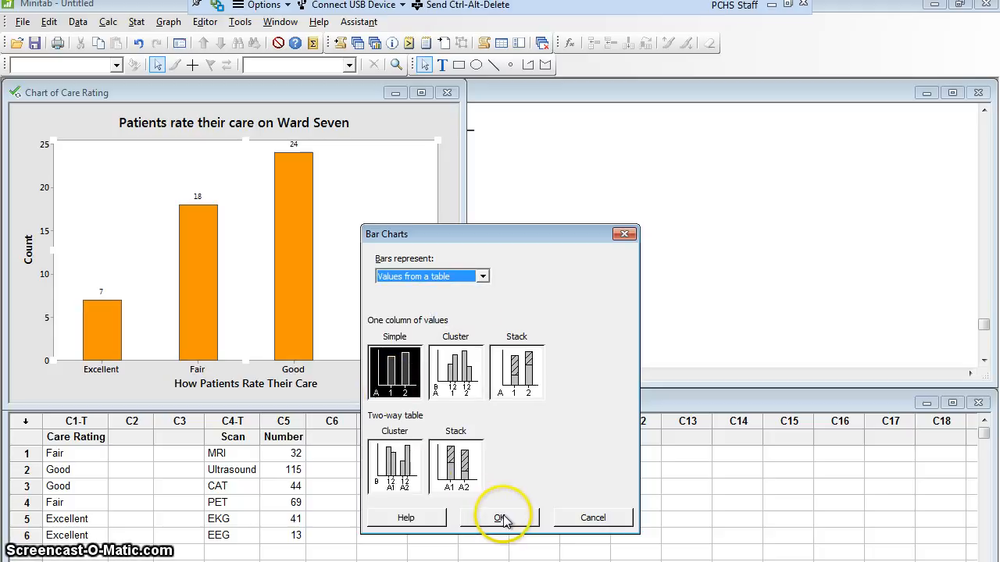
pyautogui.click(499, 517)
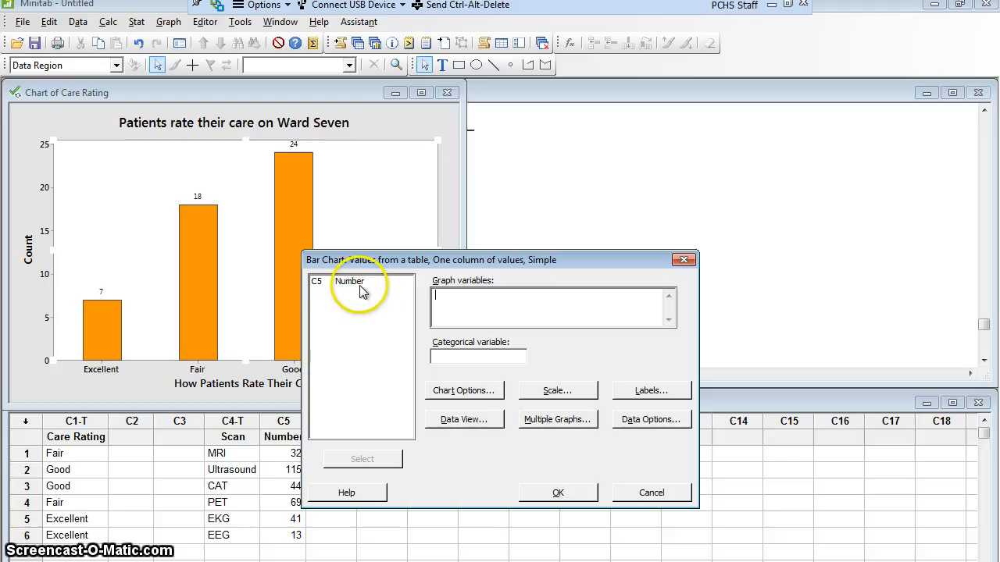
pyautogui.moveTo(351, 320)
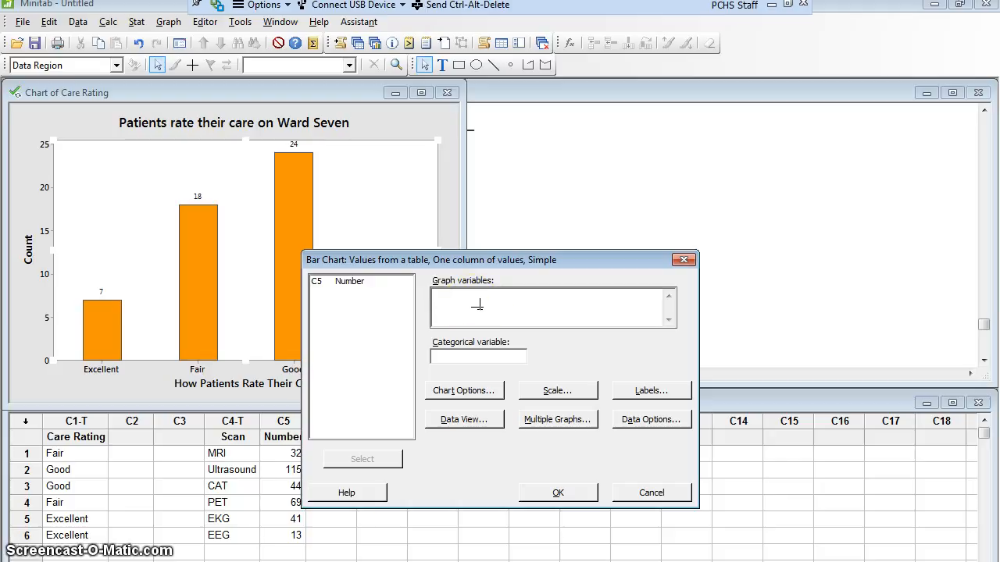
# Create the bar chart with Number as graph variable and Scan as categorical variable.
pyautogui.doubleClick(350, 281)
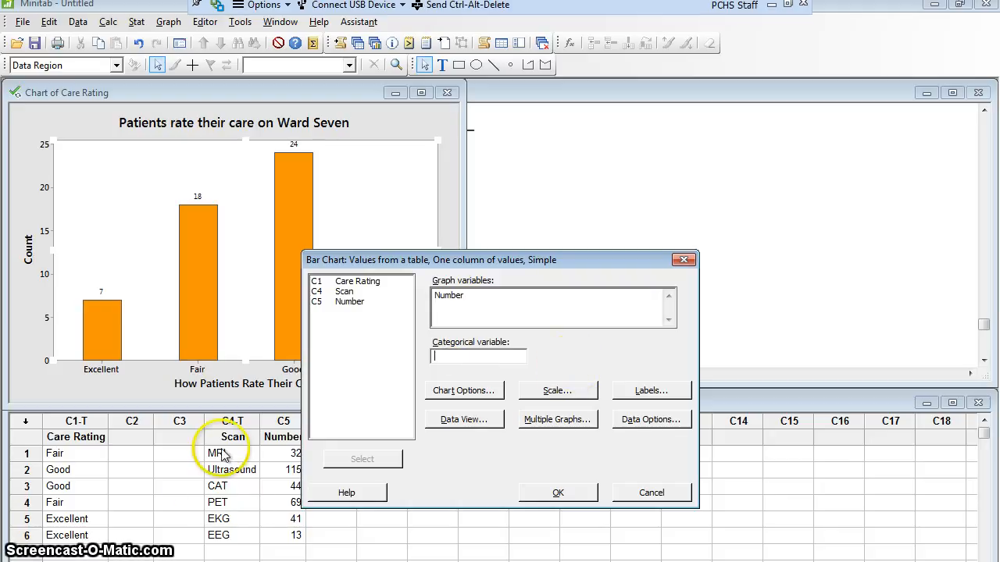
pyautogui.moveTo(326, 308)
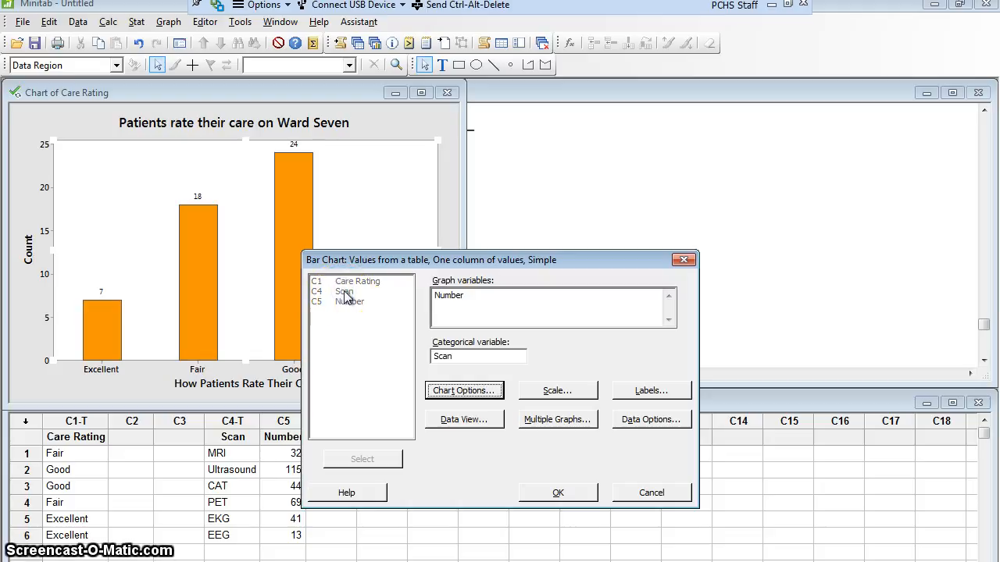
pyautogui.click(558, 492)
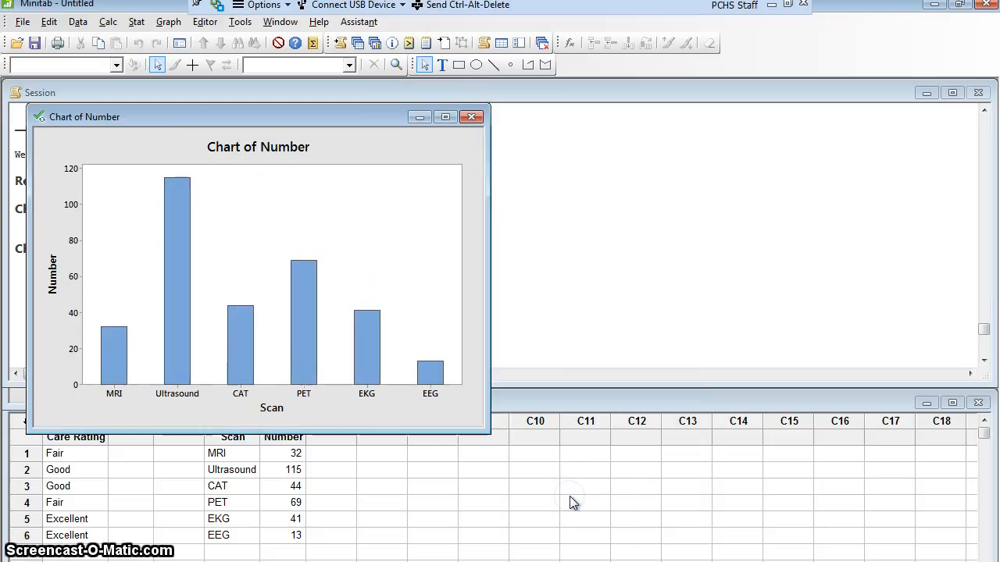
pyautogui.moveTo(128, 428)
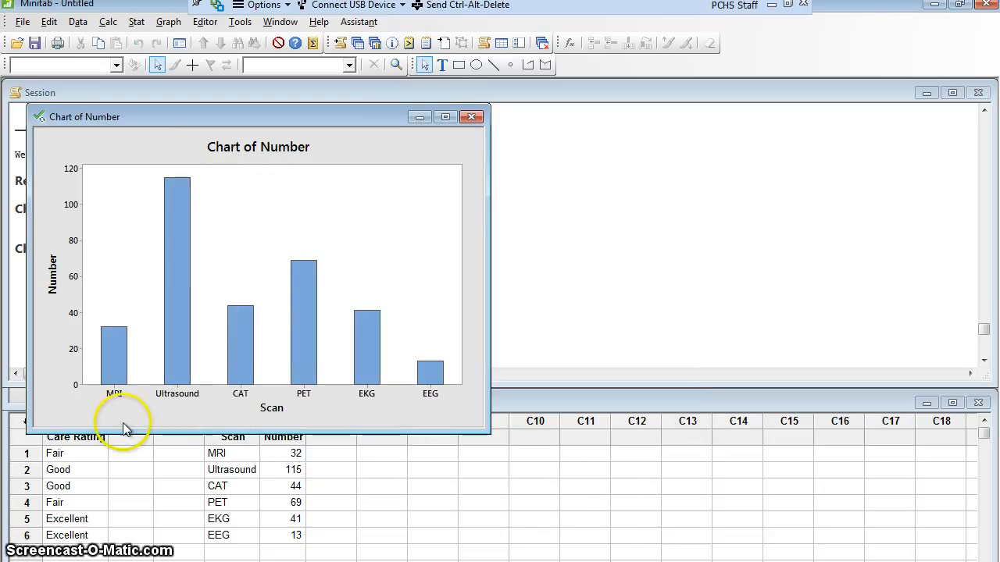
pyautogui.moveTo(210, 403)
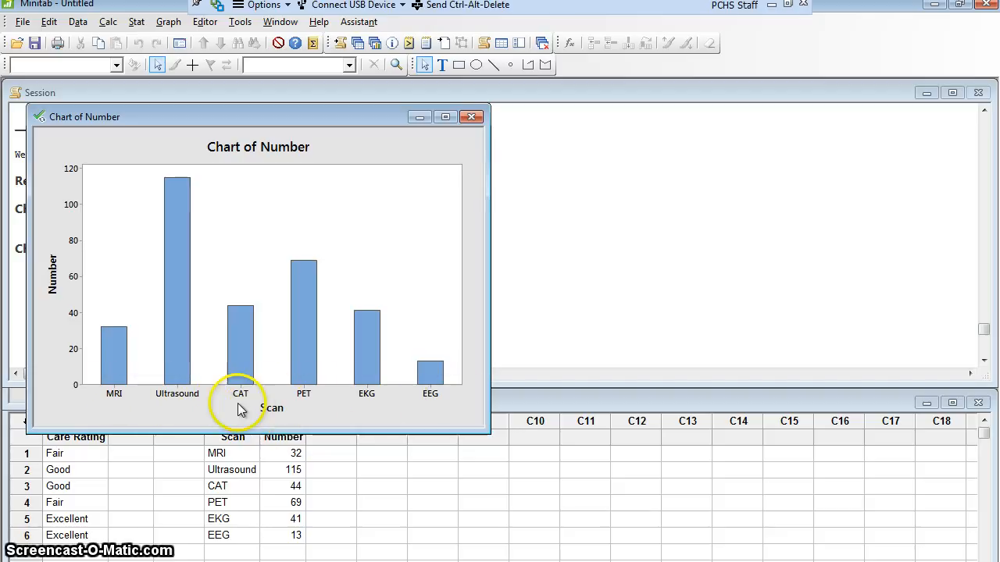
pyautogui.moveTo(228, 468)
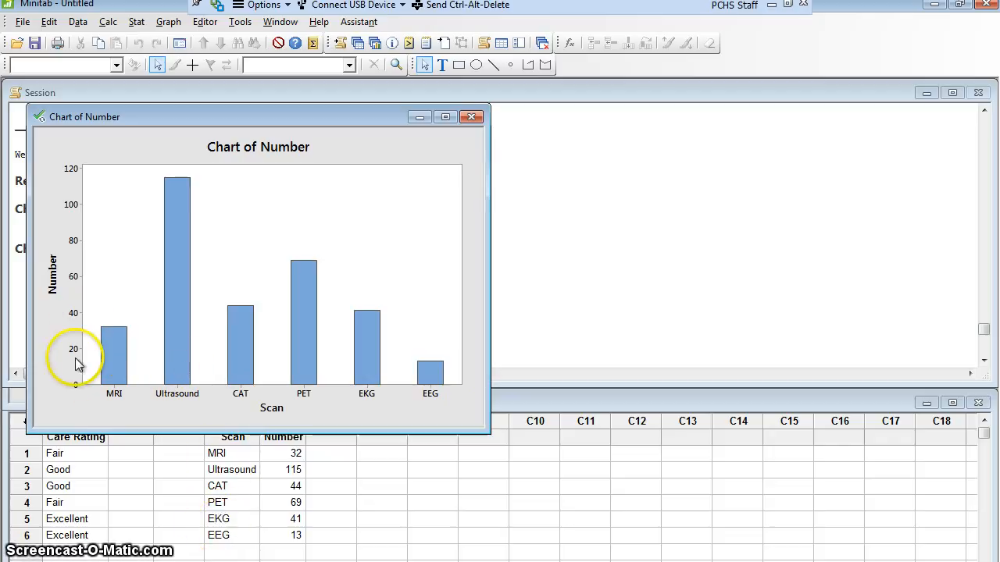
pyautogui.moveTo(331, 153)
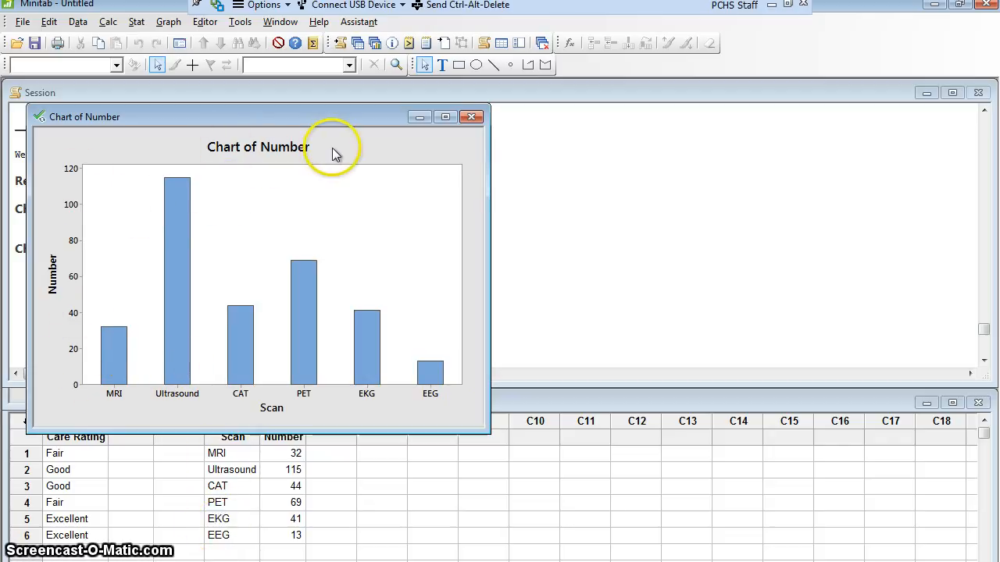
pyautogui.moveTo(300, 159)
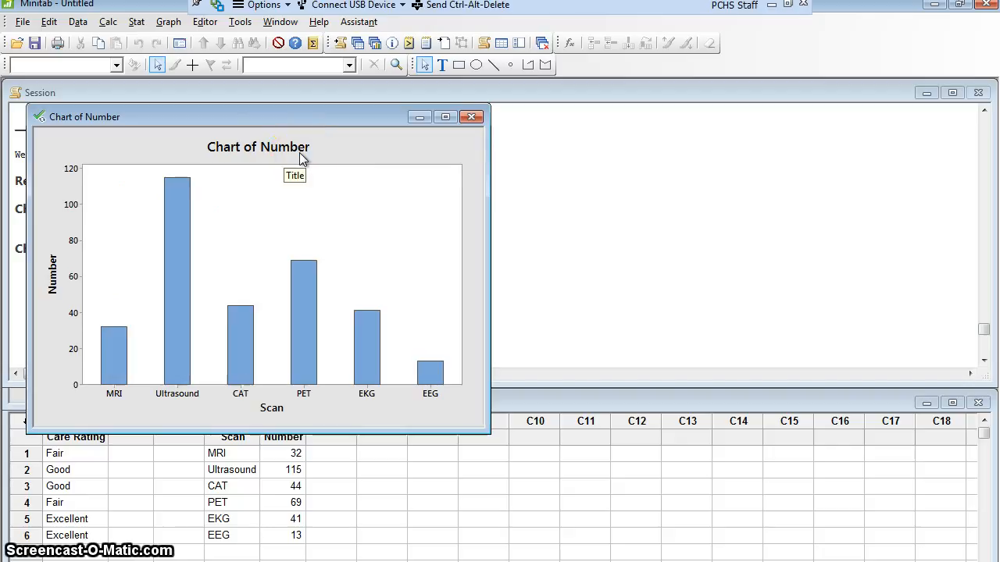
pyautogui.moveTo(271, 409)
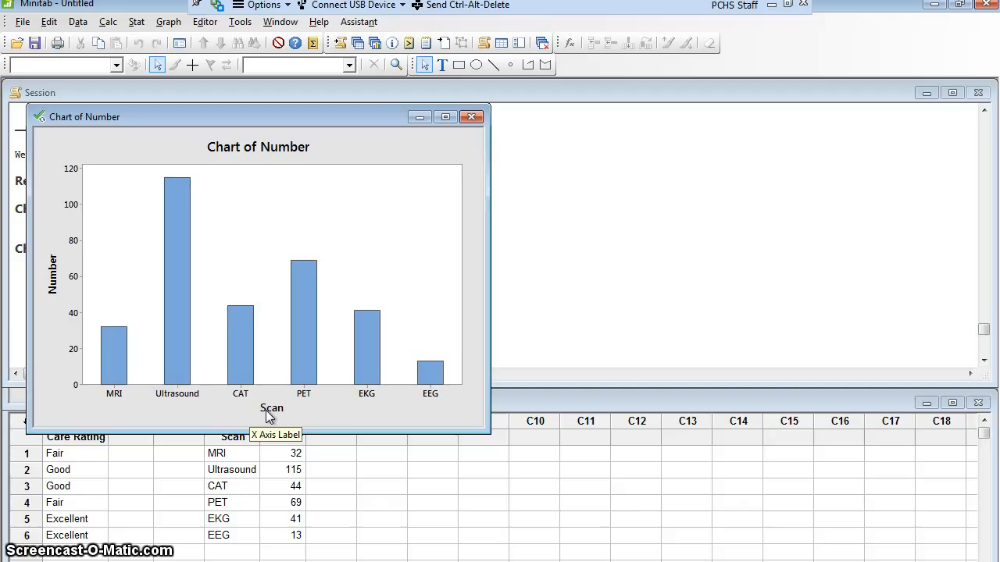
pyautogui.moveTo(278, 149)
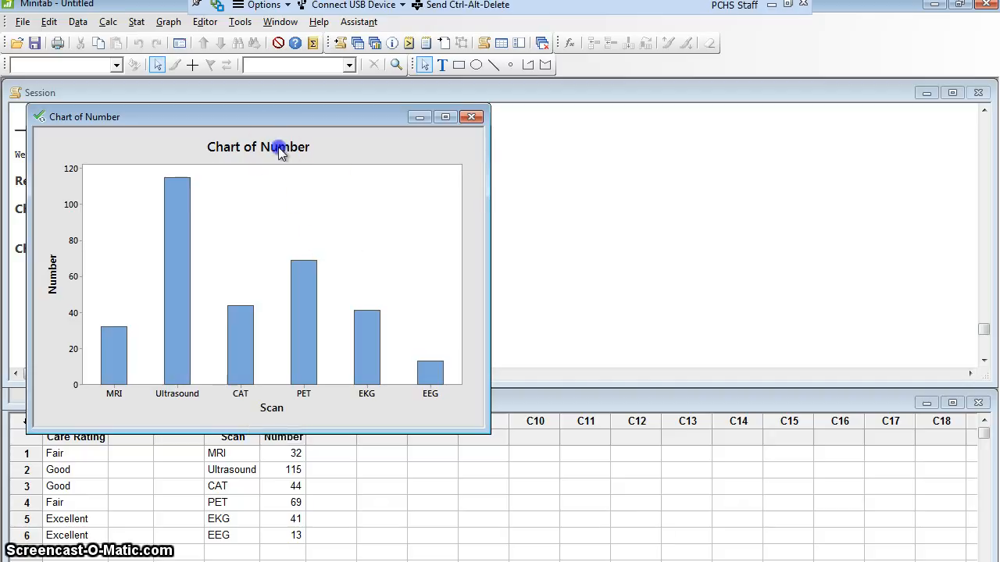
# Replace the chart title with 'Number of Different Types of Scans Ordered in April'.
pyautogui.doubleClick(257, 147)
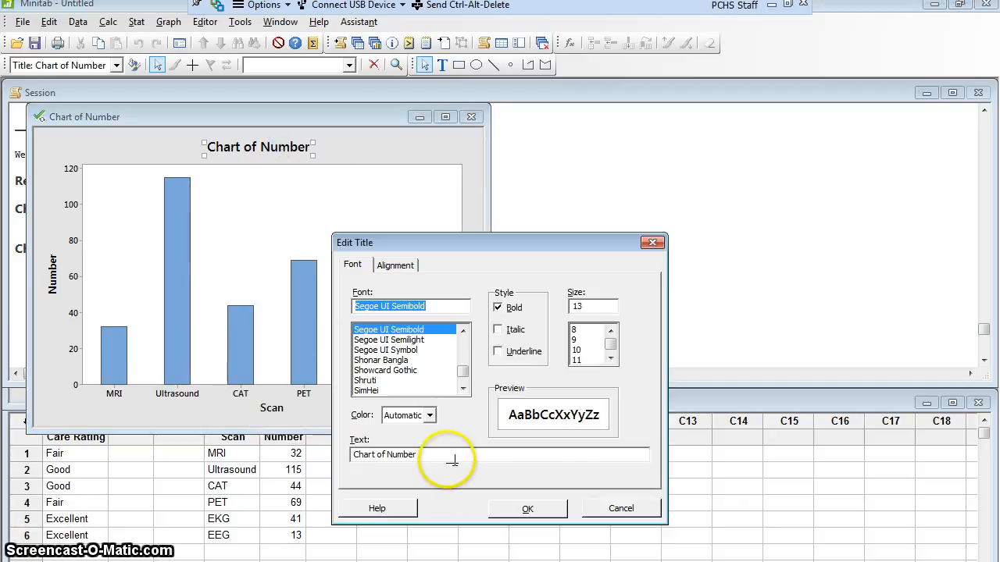
pyautogui.tripleClick(385, 454)
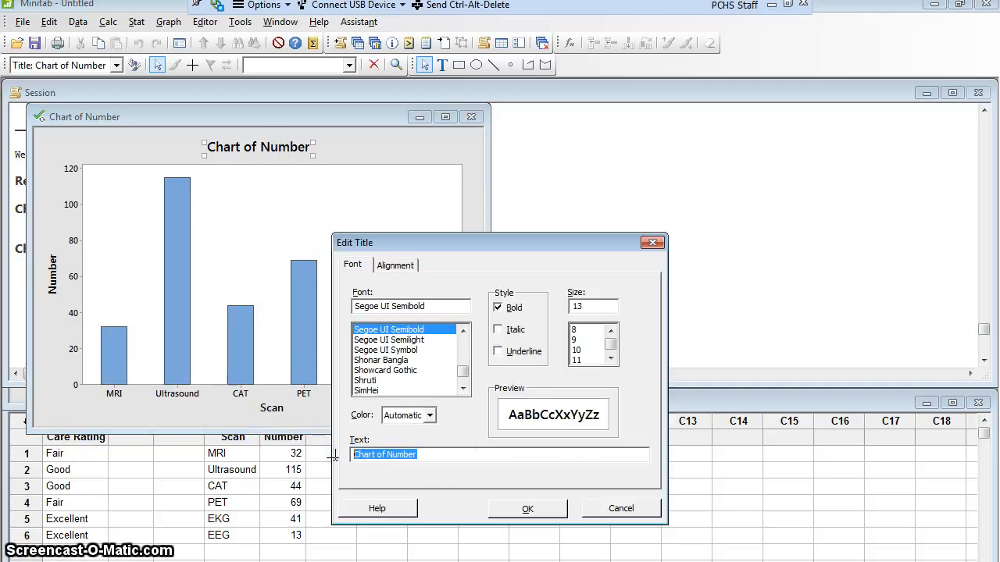
pyautogui.write('Number of Dif')
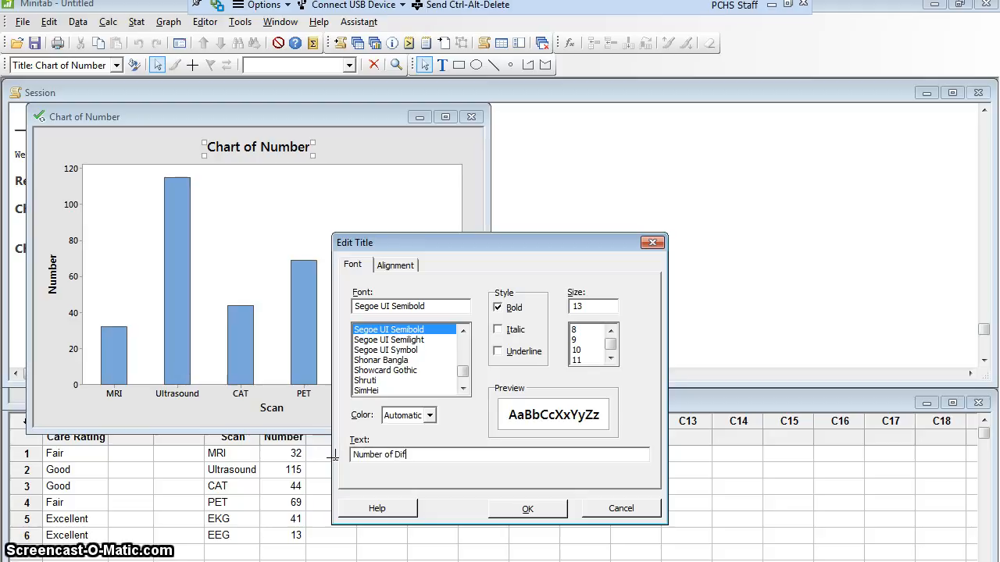
pyautogui.write('ferent Typ')
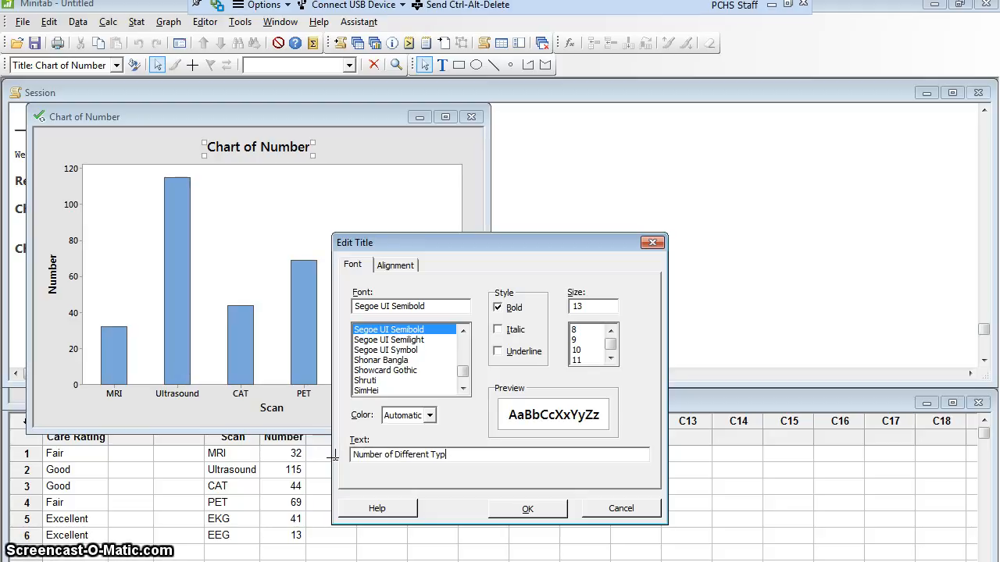
pyautogui.write('es of Scans O')
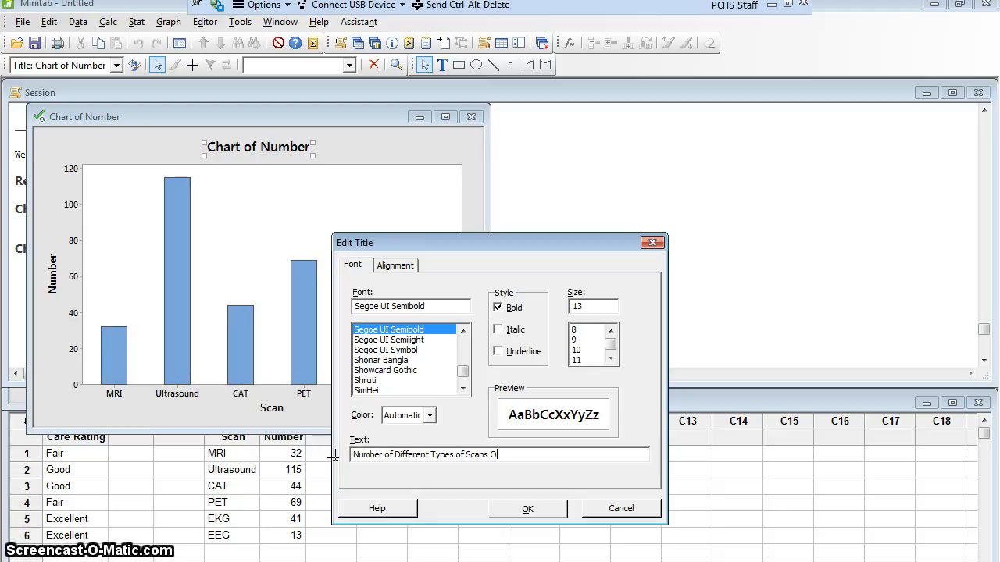
pyautogui.write('rdered in A')
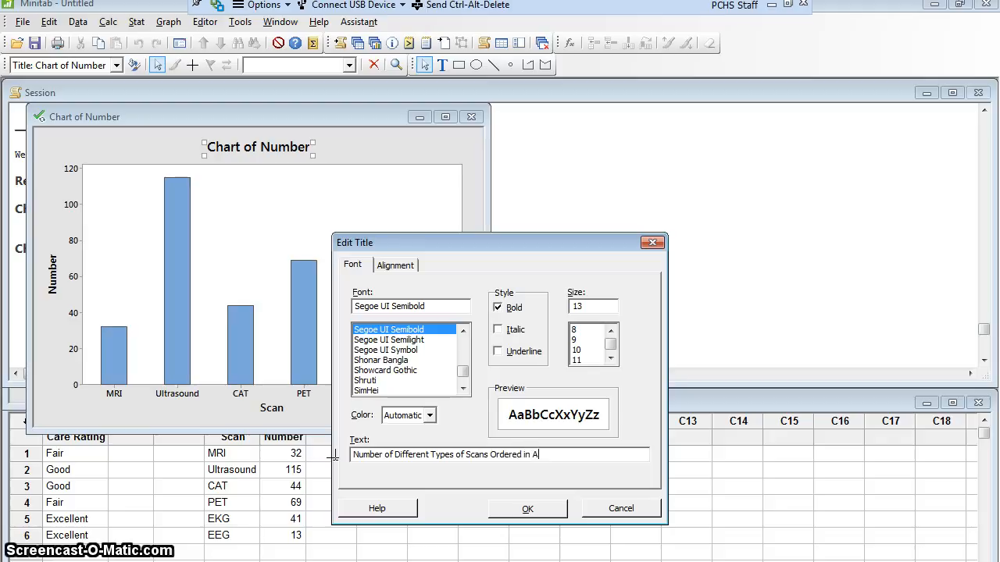
pyautogui.write('pril')
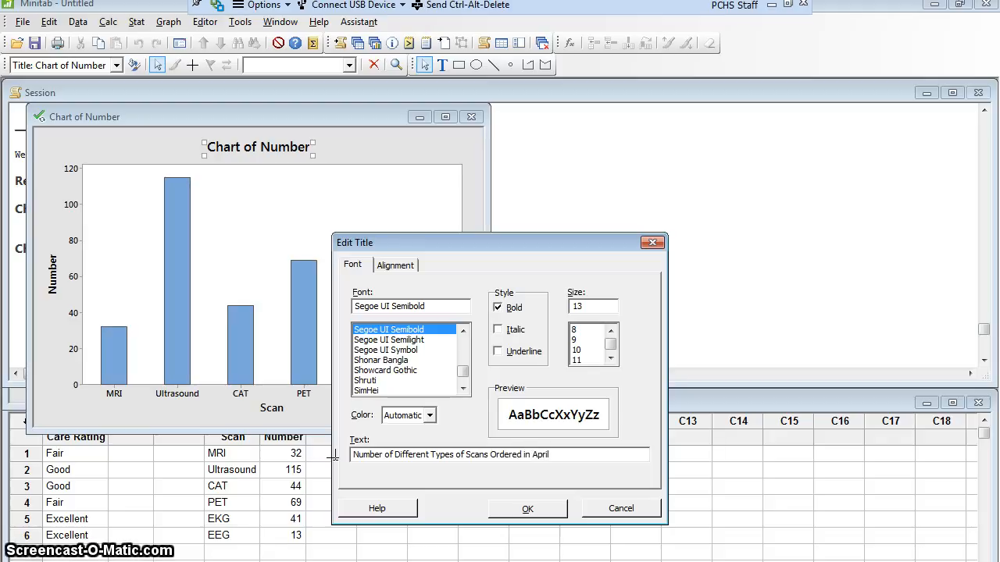
pyautogui.click(528, 509)
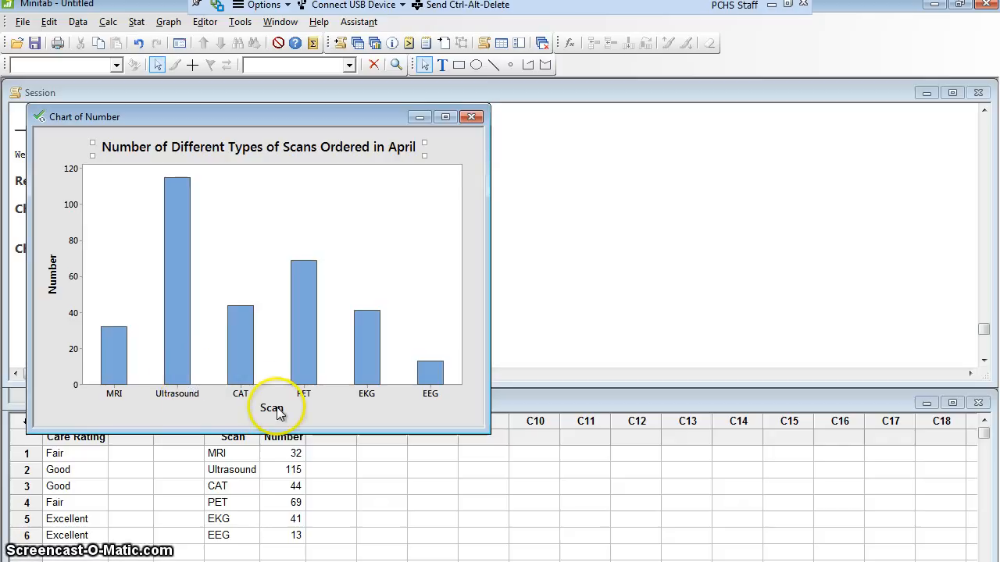
# Replace the x-axis label Scan with 'Type of Scan Ordered'.
pyautogui.doubleClick(272, 408)
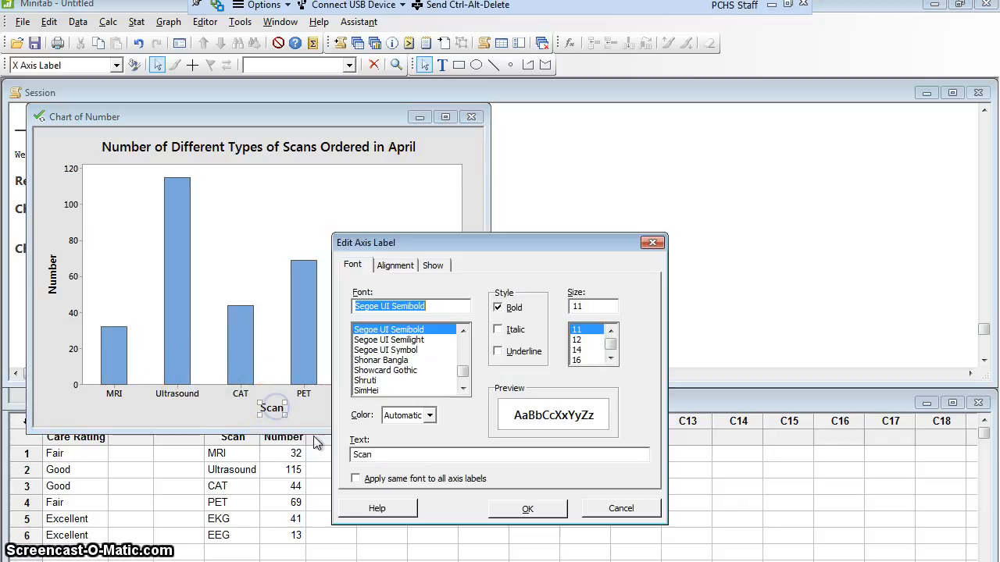
pyautogui.tripleClick(500, 454)
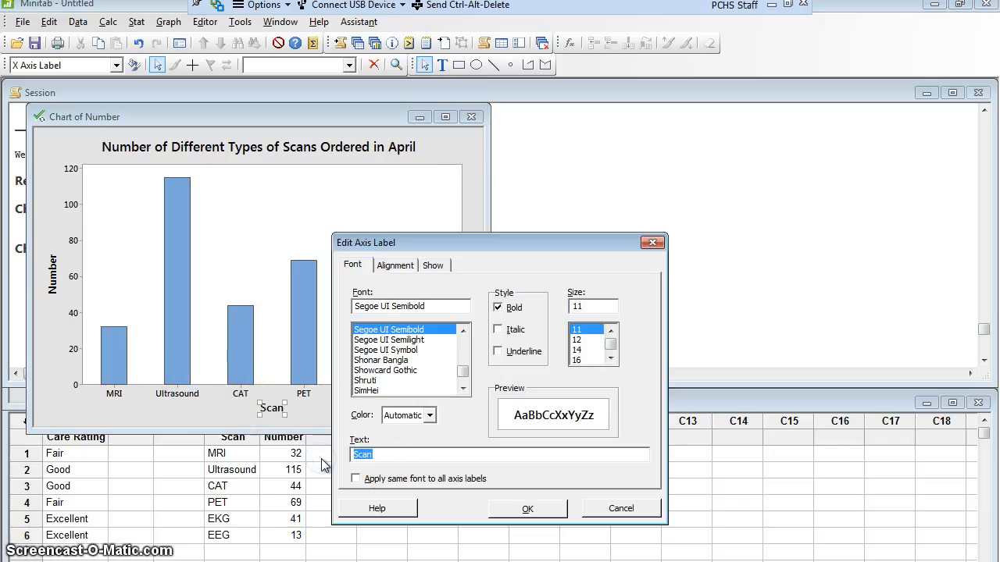
pyautogui.write('Type of Scan')
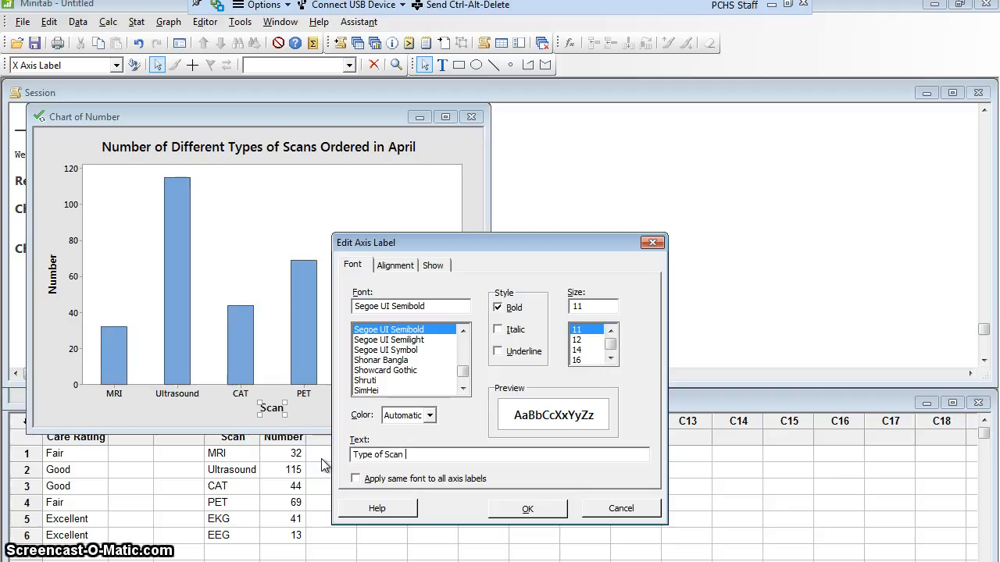
pyautogui.write('Ordered')
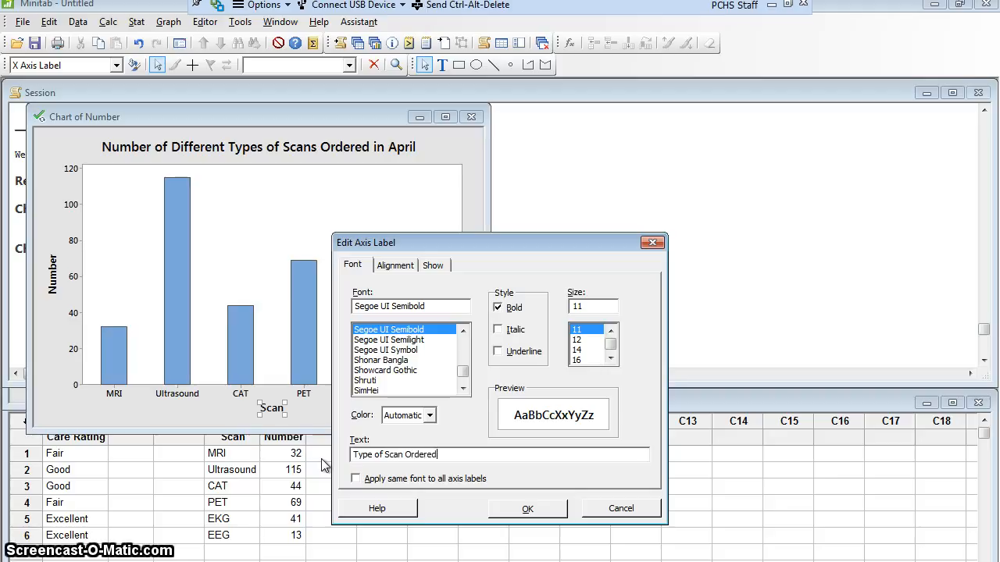
pyautogui.click(528, 509)
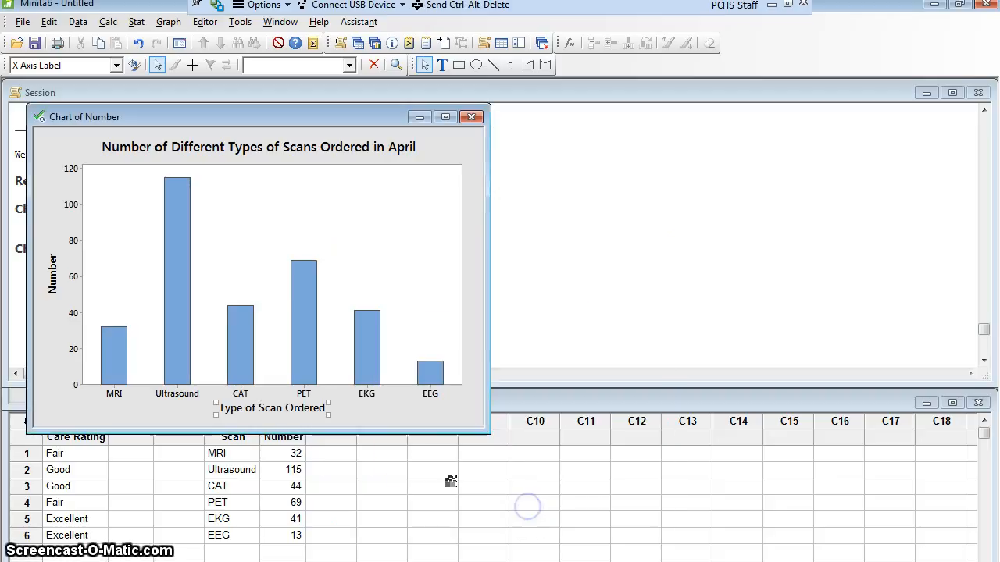
pyautogui.click(63, 281)
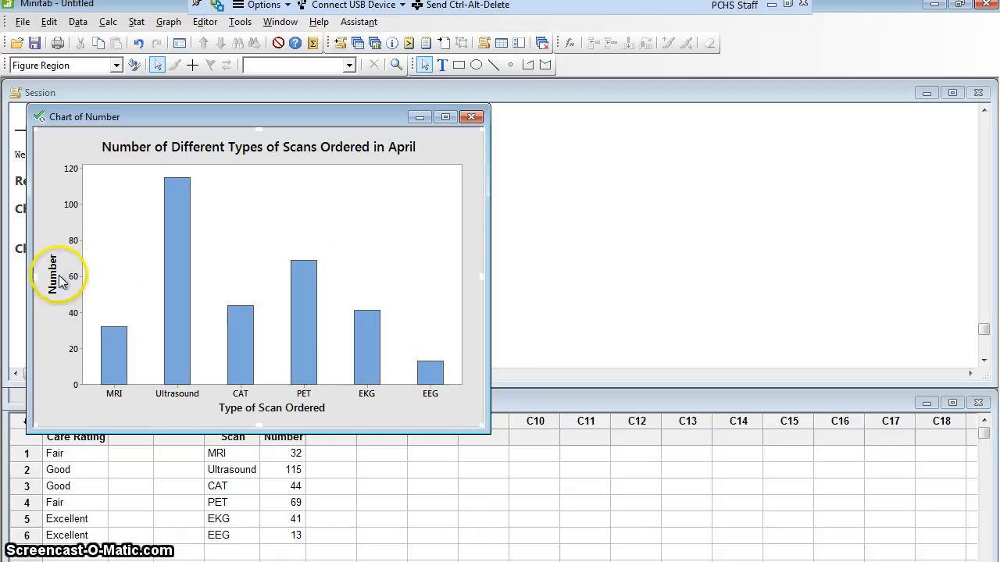
pyautogui.moveTo(181, 278)
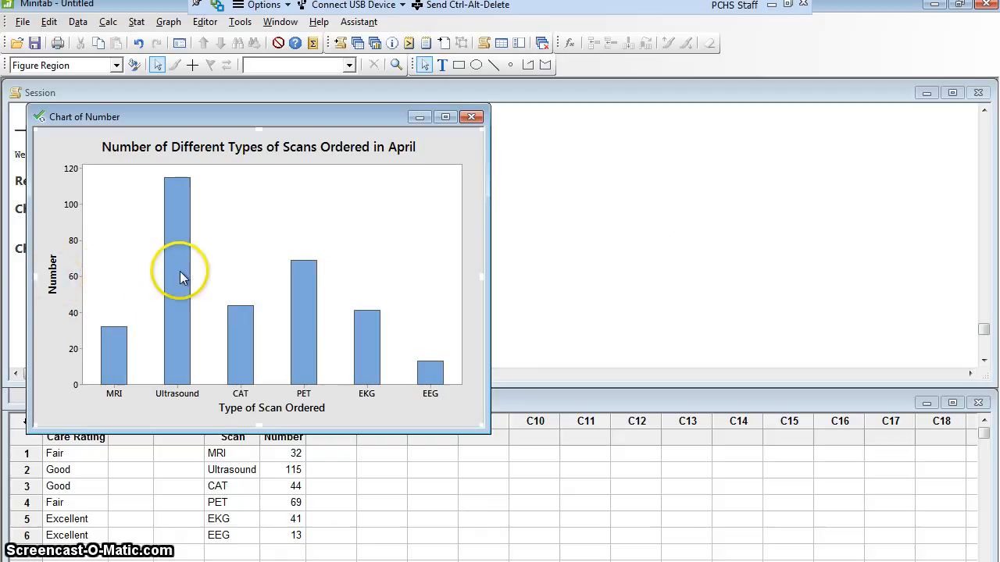
pyautogui.moveTo(353, 258)
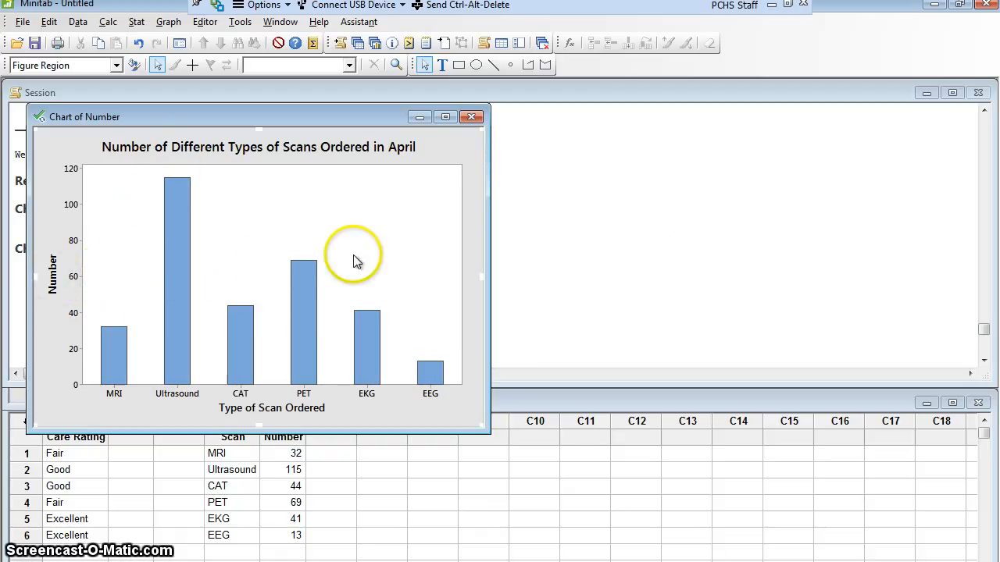
pyautogui.moveTo(305, 165)
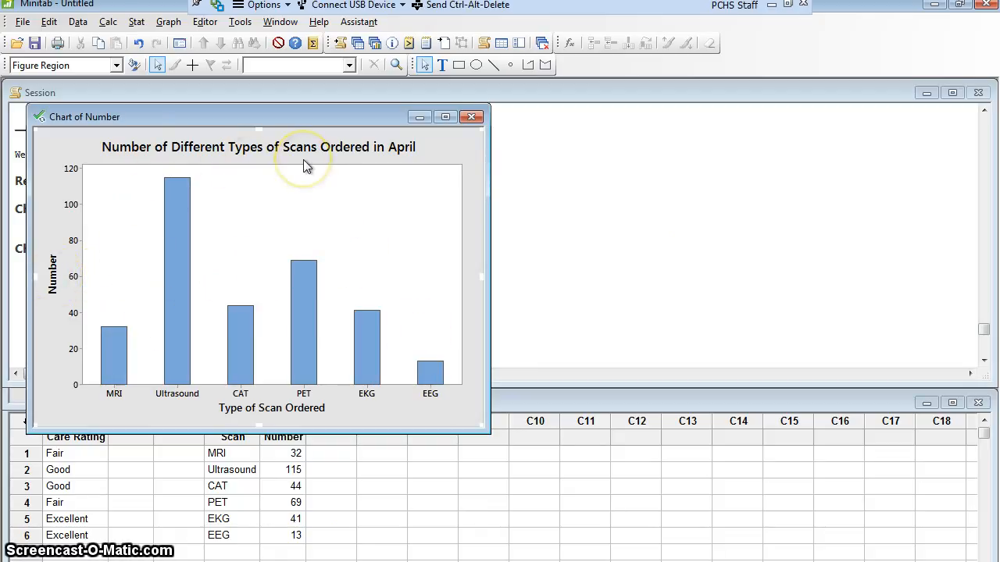
pyautogui.moveTo(313, 324)
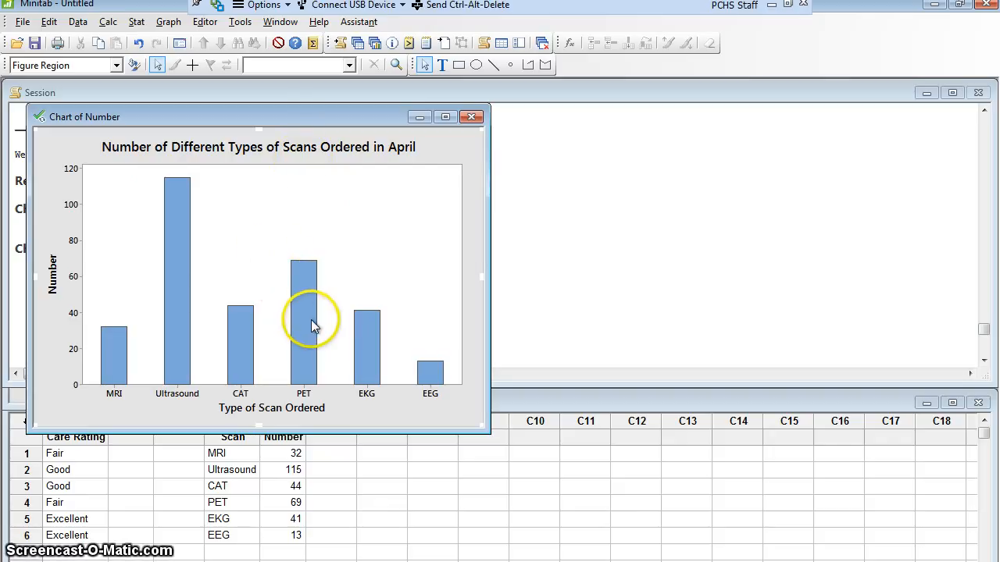
pyautogui.moveTo(206, 359)
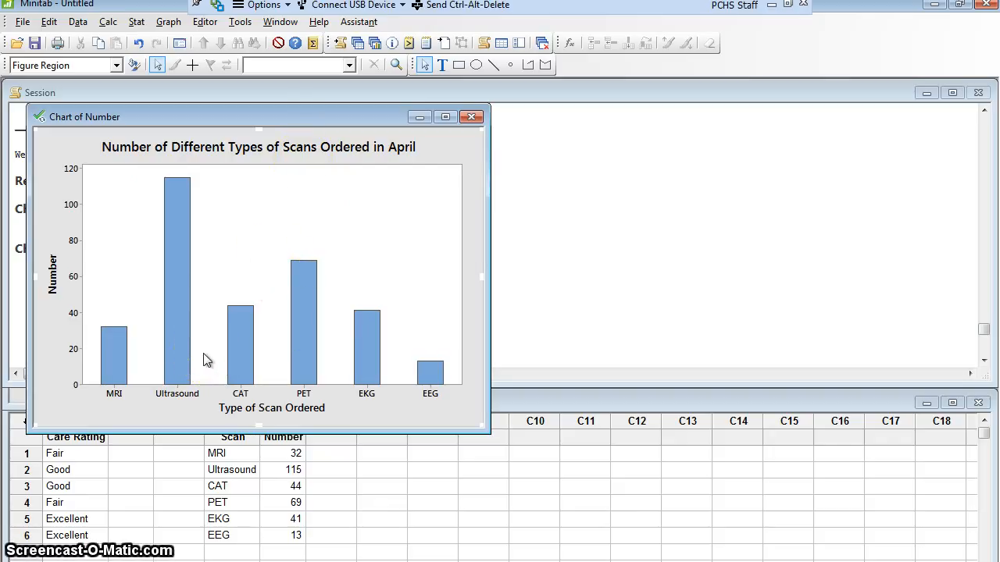
pyautogui.moveTo(199, 359)
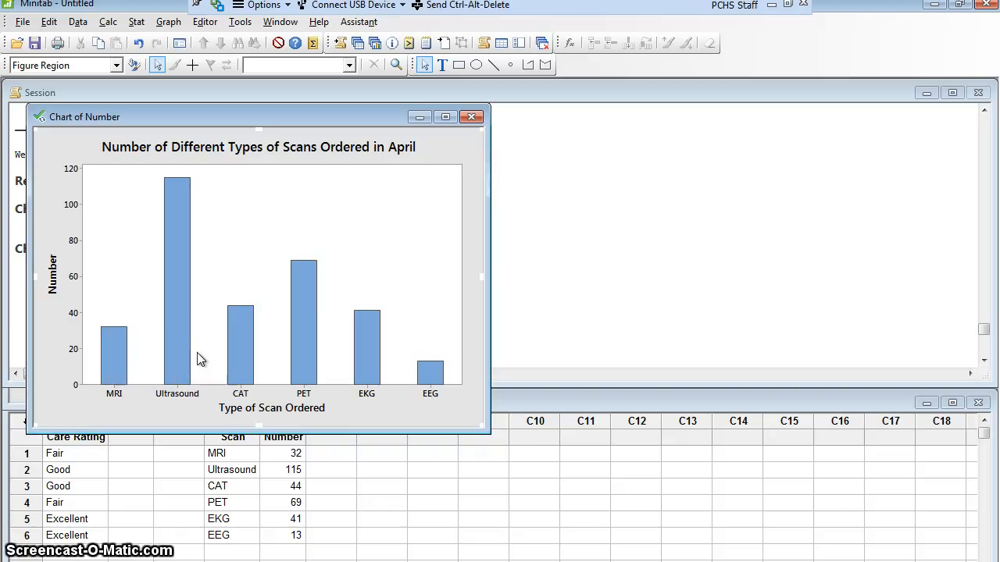